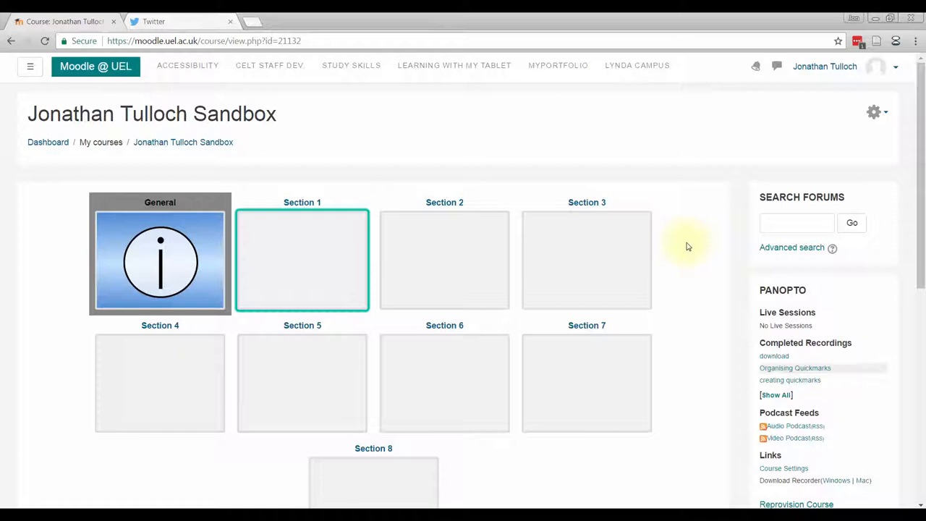
{"action": "mouse_move", "coordinate": [622, 180]}
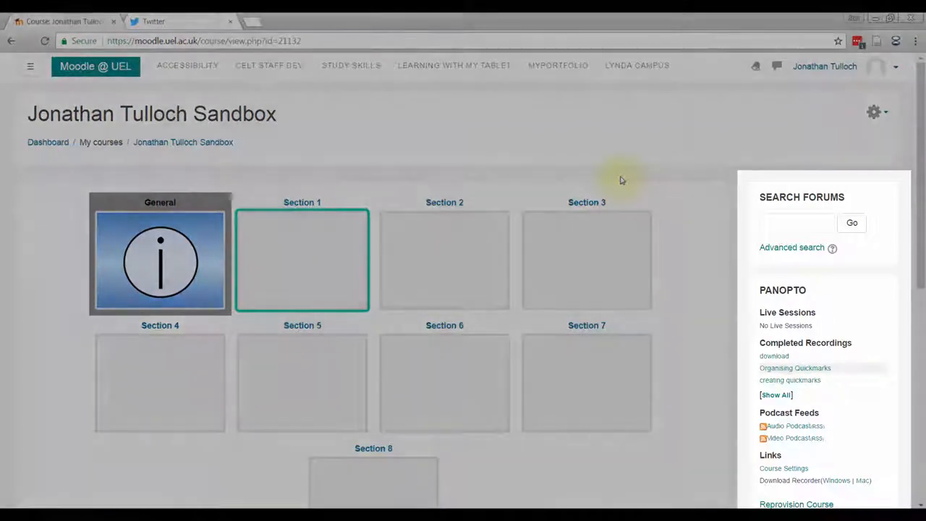
- Turn editing on for the course from the course administration gear menu
{"action": "scroll", "scroll_direction": "down", "scroll_amount": 3}
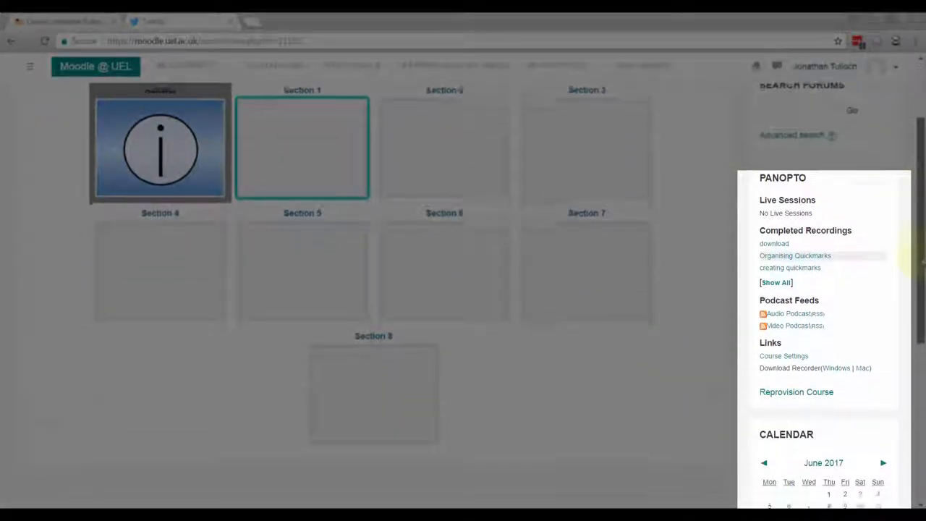
{"action": "scroll", "scroll_direction": "down", "scroll_amount": 3}
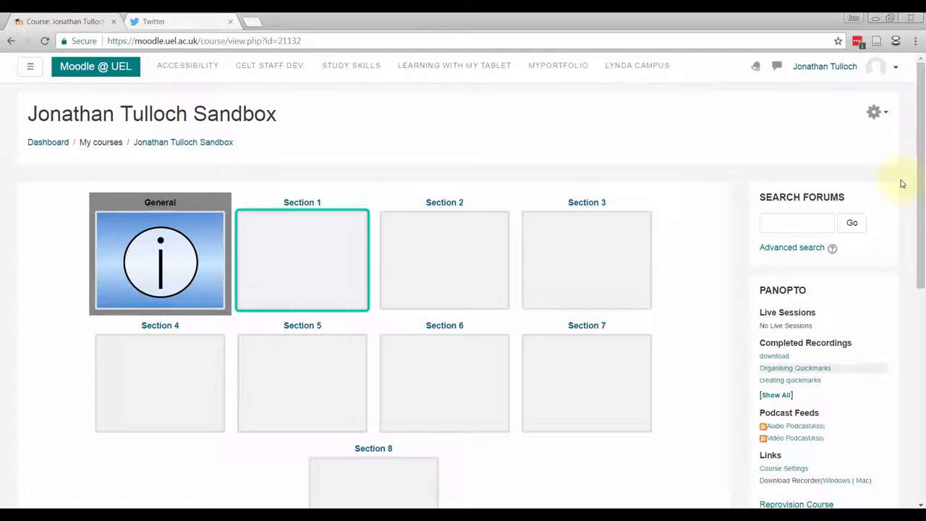
{"action": "mouse_move", "coordinate": [883, 119]}
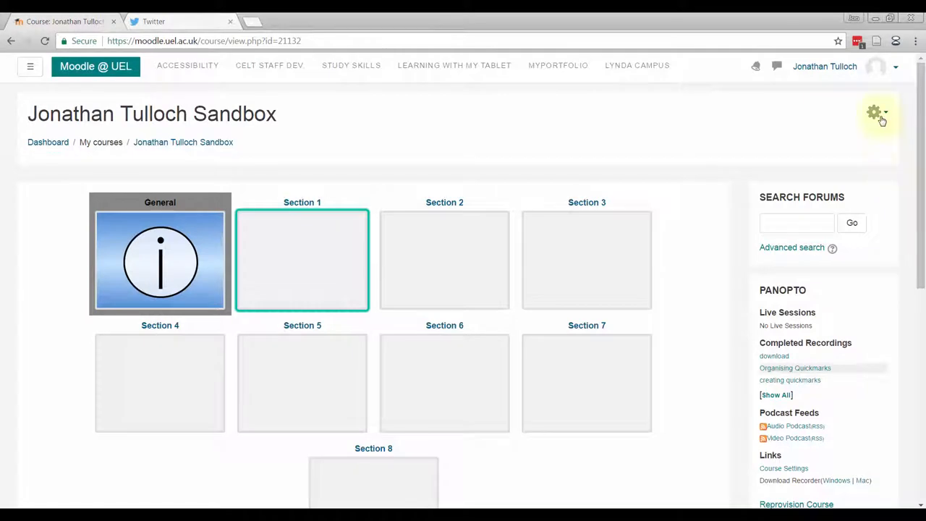
{"action": "left_click", "coordinate": [880, 113]}
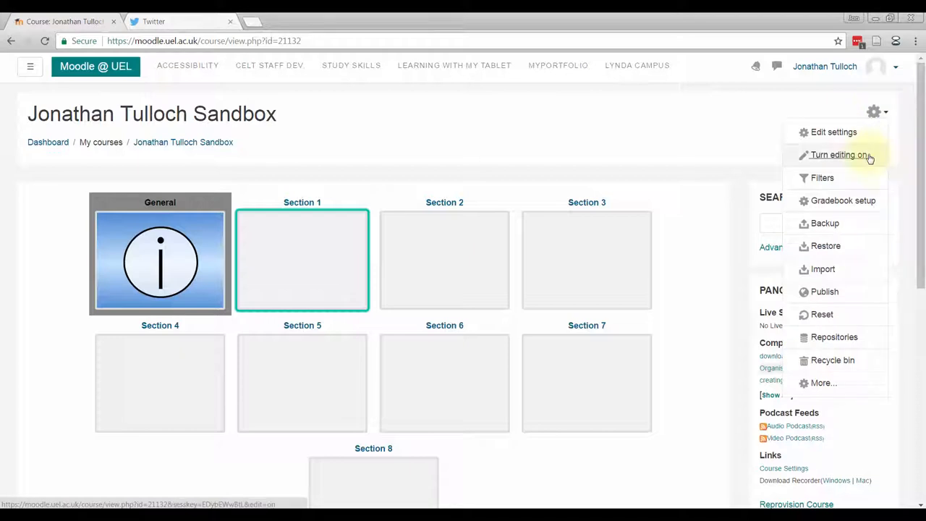
{"action": "left_click", "coordinate": [837, 154]}
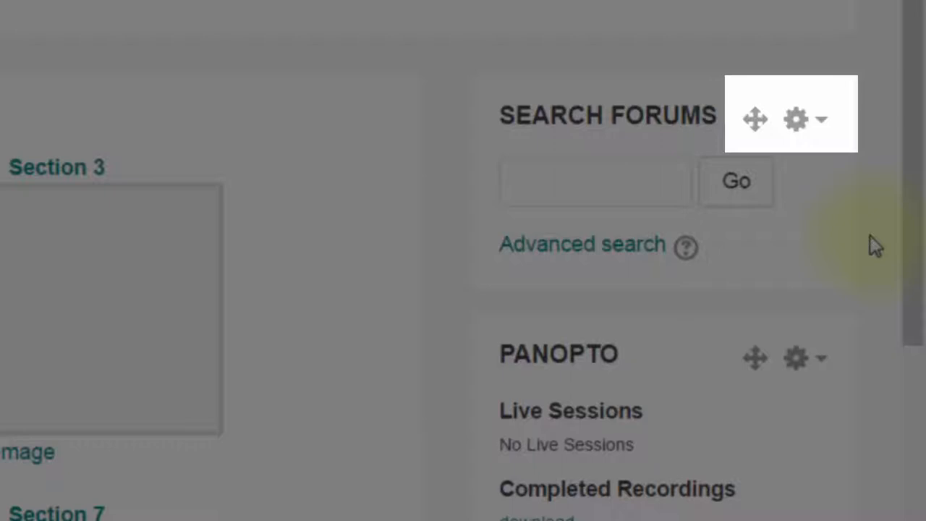
{"action": "mouse_move", "coordinate": [757, 120]}
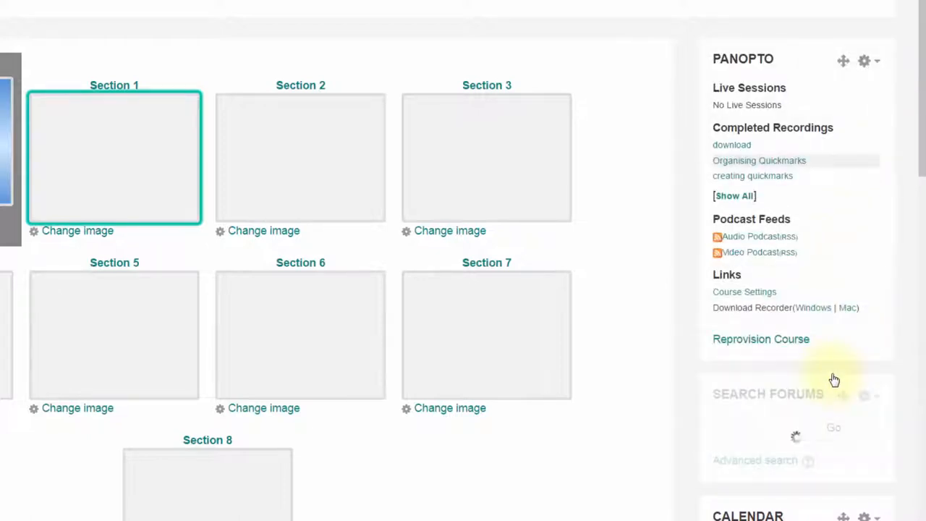
- Move the Search forums block to just below Panopto and bring up its block options
{"action": "scroll", "scroll_direction": "down", "scroll_amount": 3}
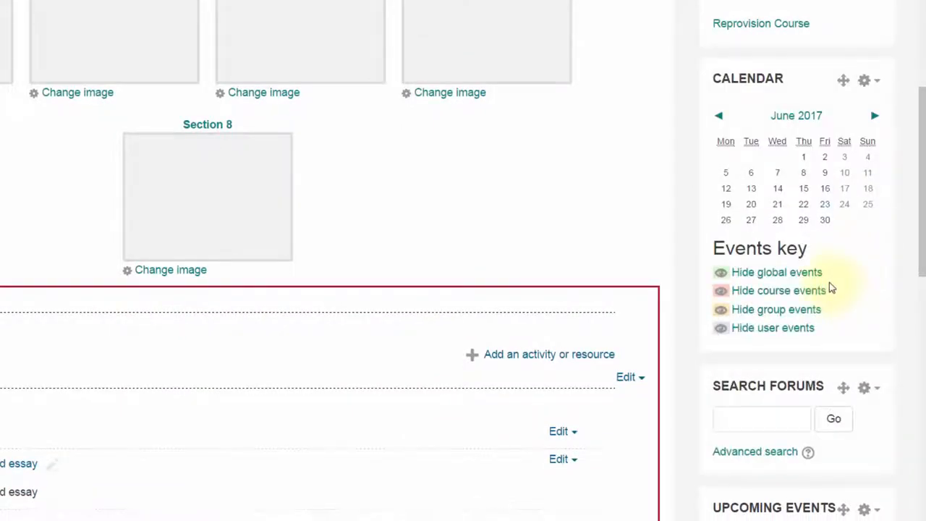
{"action": "scroll", "scroll_direction": "down", "scroll_amount": 3}
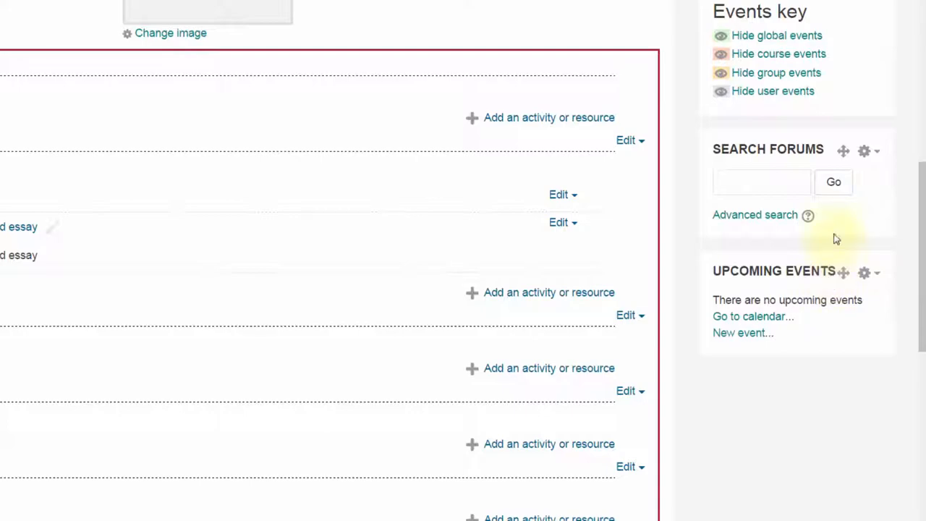
{"action": "left_click", "coordinate": [843, 149]}
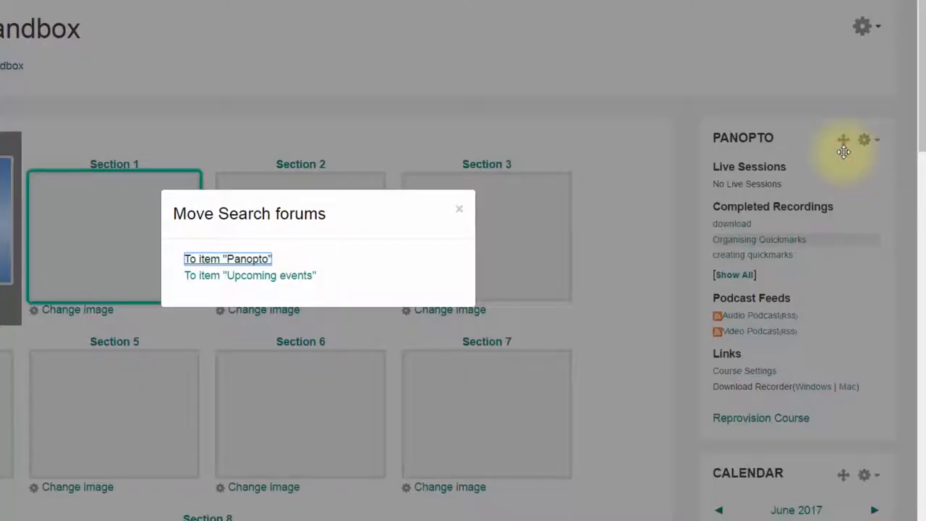
{"action": "mouse_move", "coordinate": [230, 257]}
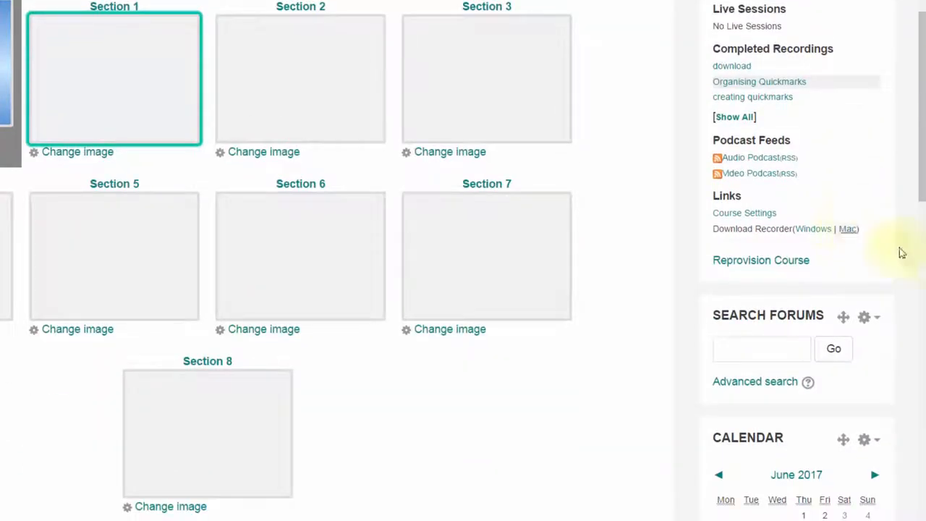
{"action": "mouse_move", "coordinate": [863, 307]}
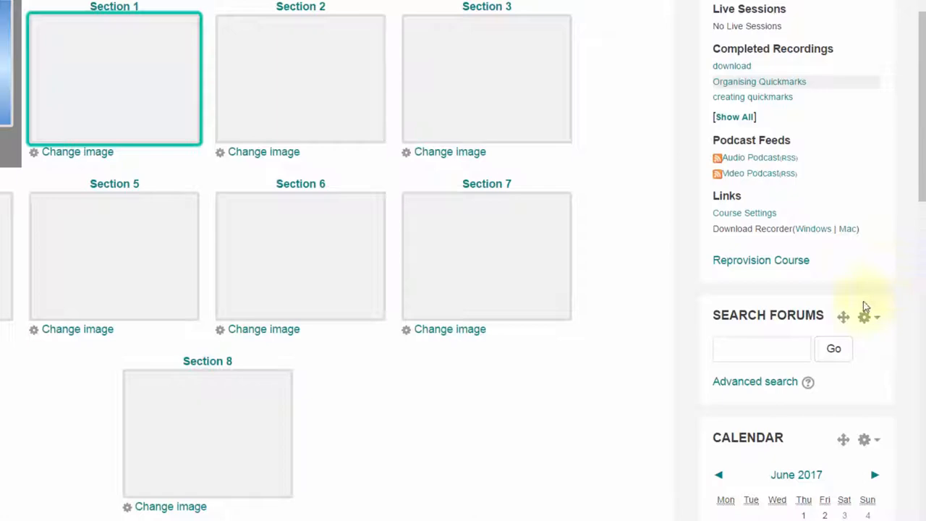
{"action": "left_click", "coordinate": [863, 316]}
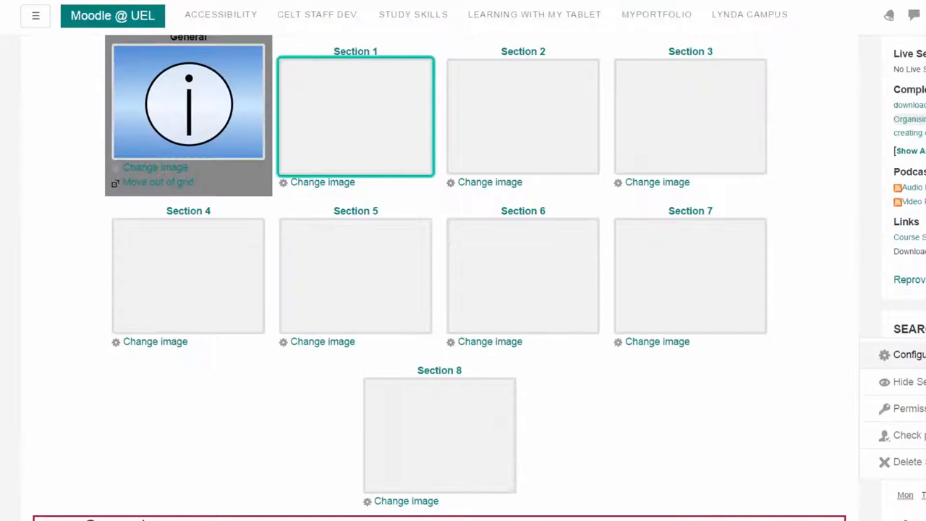
{"action": "scroll", "scroll_direction": "down", "scroll_amount": 3}
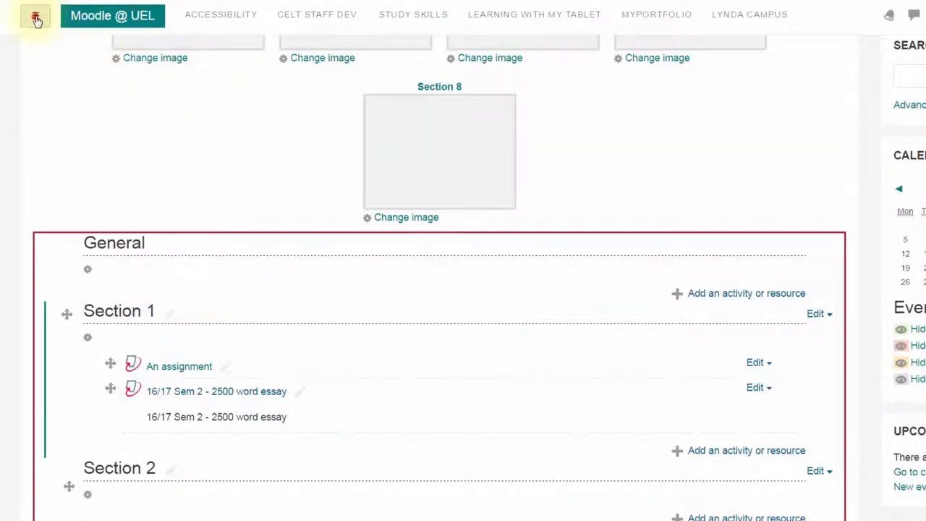
- Show the Add a block list from the bottom of the course navigation drawer
{"action": "left_click", "coordinate": [29, 16]}
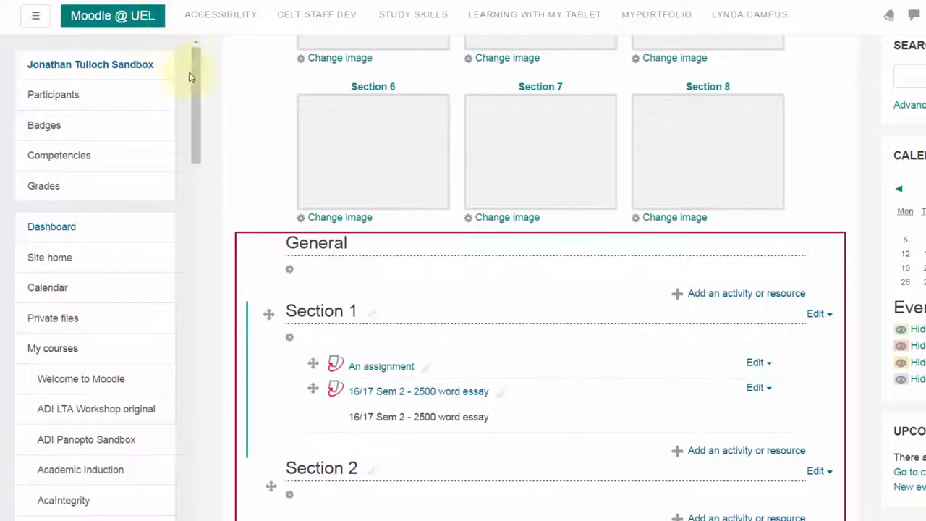
{"action": "mouse_move", "coordinate": [185, 75]}
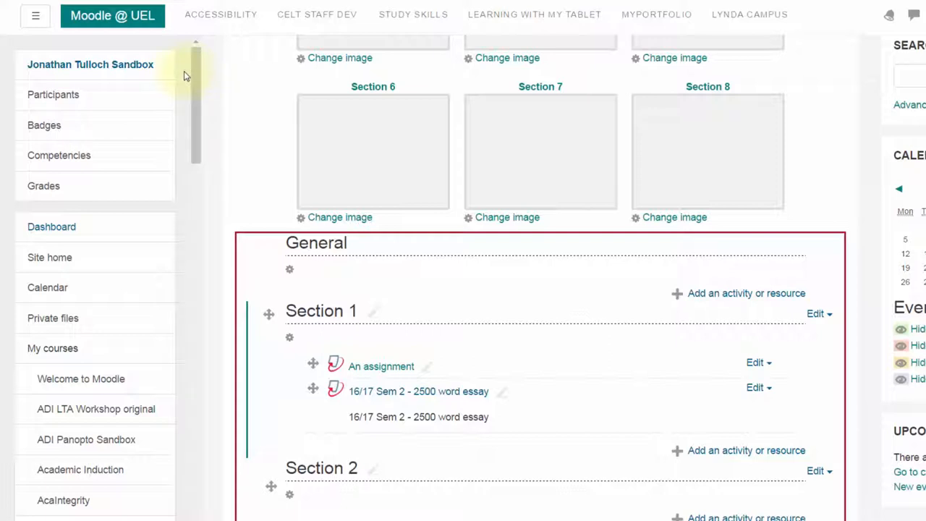
{"action": "mouse_move", "coordinate": [191, 78]}
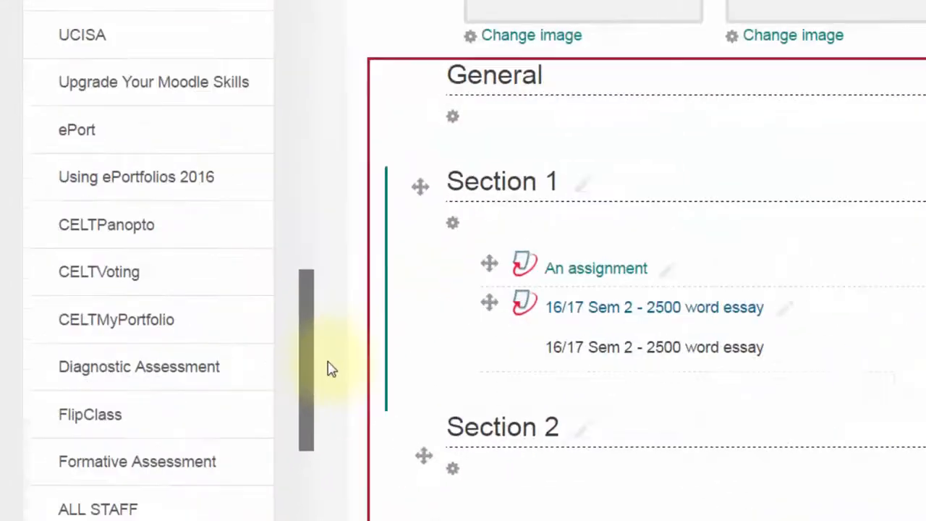
{"action": "scroll", "scroll_direction": "down", "scroll_amount": 3}
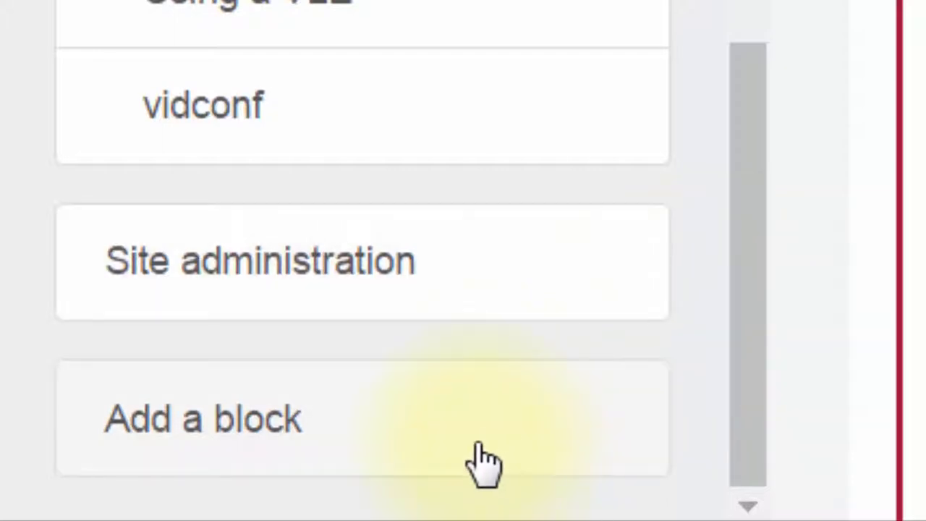
{"action": "left_click", "coordinate": [203, 419]}
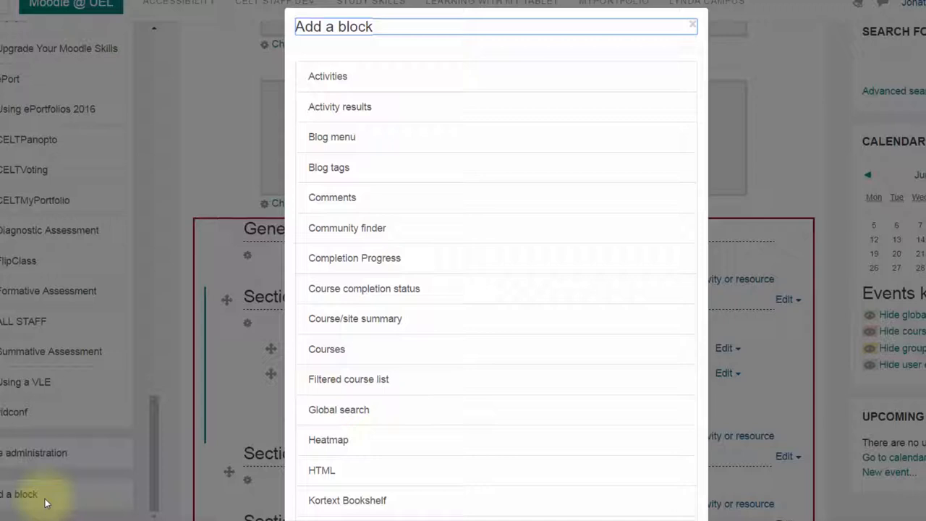
- Scroll through the Add a block list of block types, from Activities to Useful Links
{"action": "scroll", "scroll_direction": "down", "scroll_amount": 3}
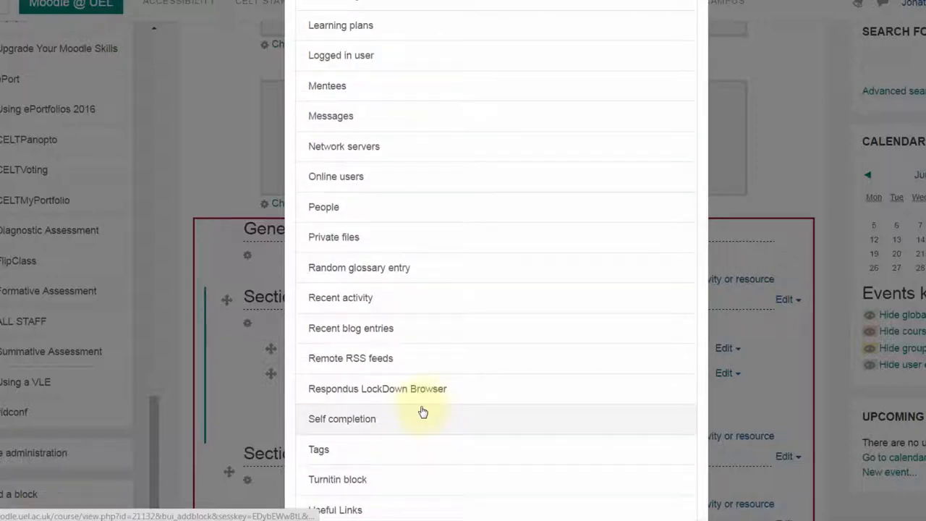
{"action": "mouse_move", "coordinate": [442, 365]}
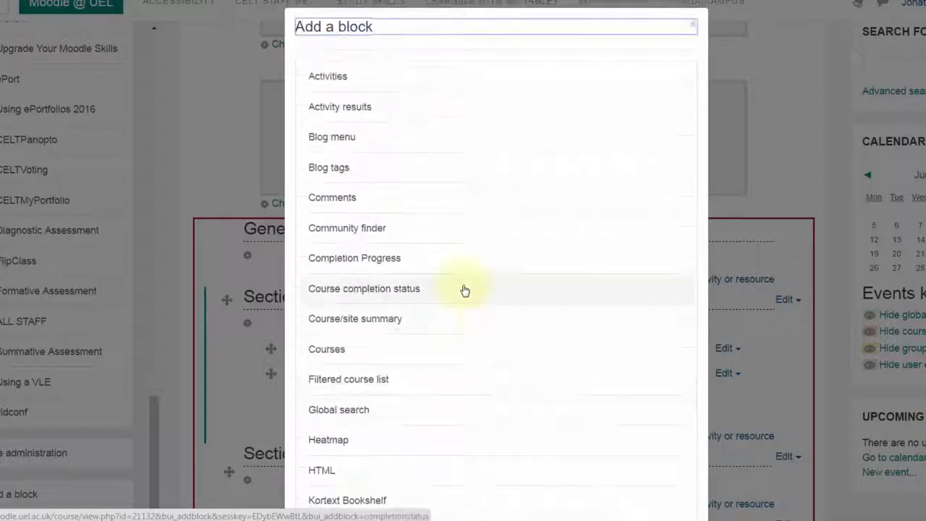
{"action": "scroll", "scroll_direction": "down", "scroll_amount": 3}
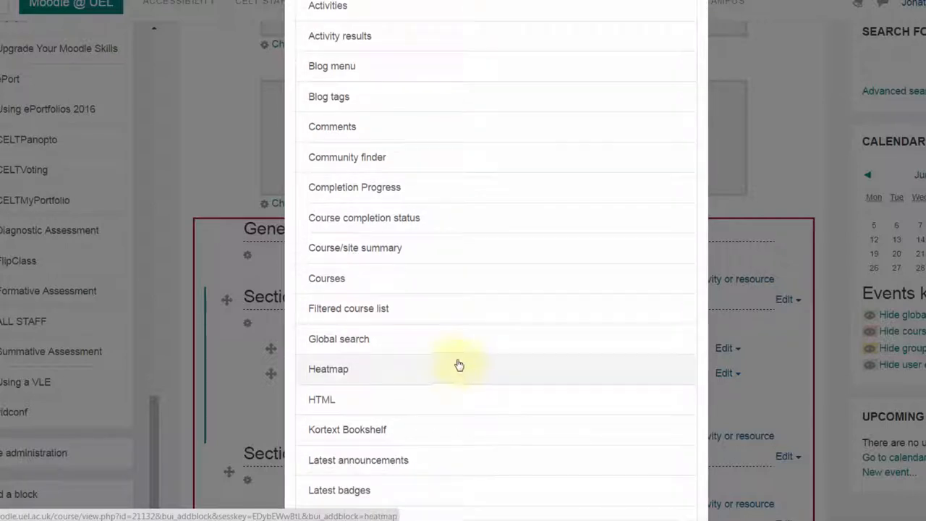
{"action": "scroll", "scroll_direction": "down", "scroll_amount": 3}
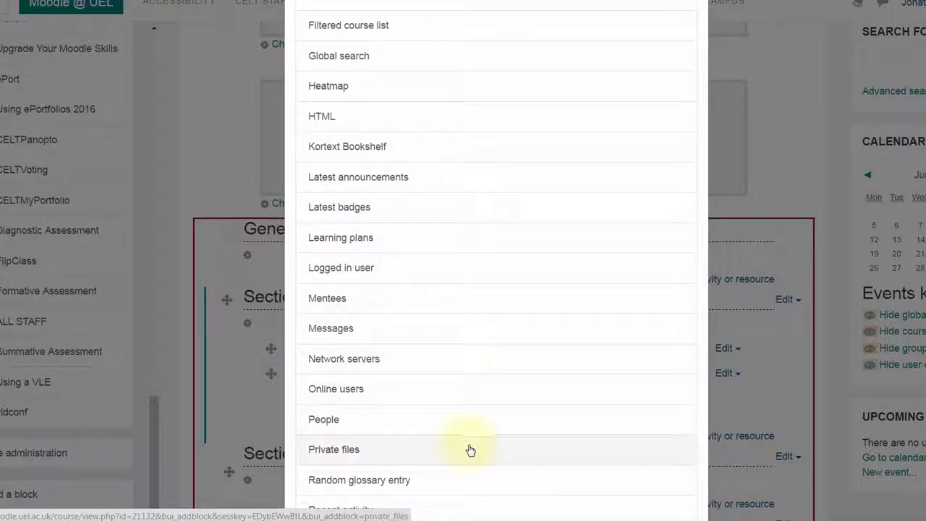
{"action": "mouse_move", "coordinate": [480, 456]}
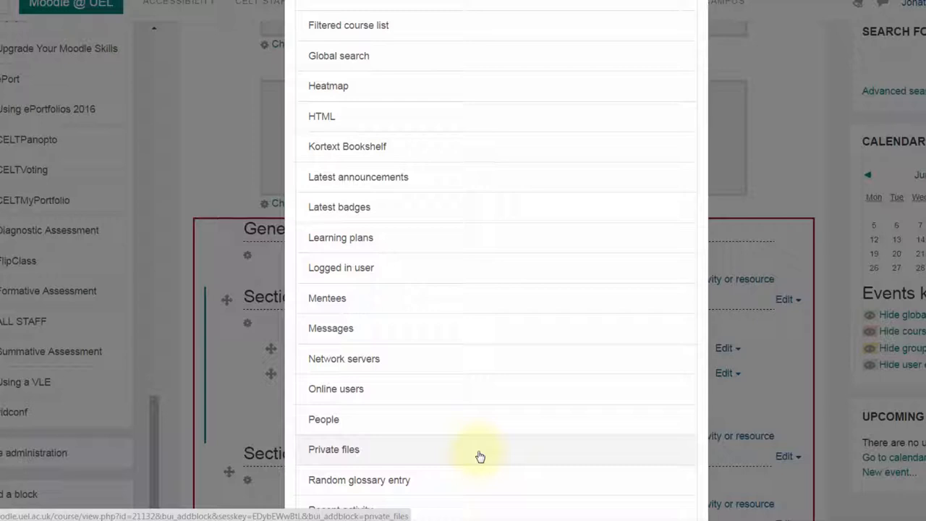
{"action": "mouse_move", "coordinate": [455, 128]}
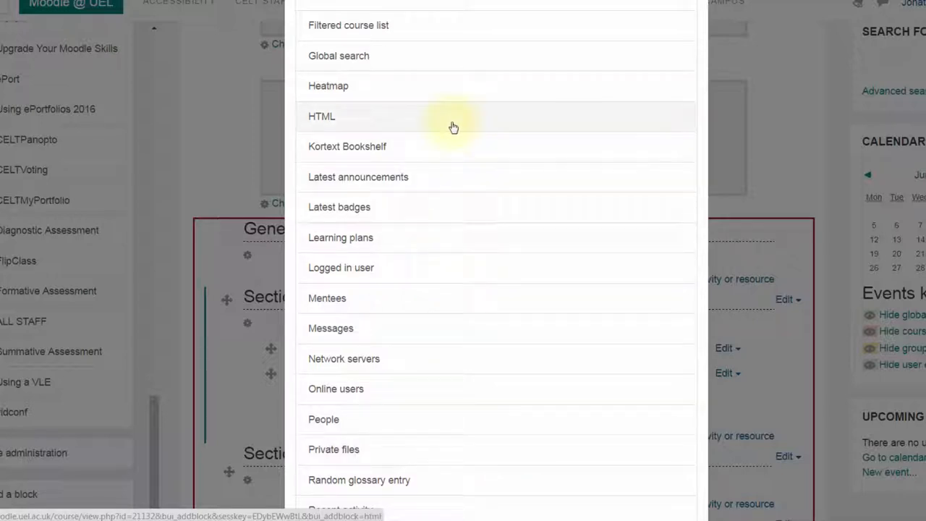
{"action": "mouse_move", "coordinate": [451, 126]}
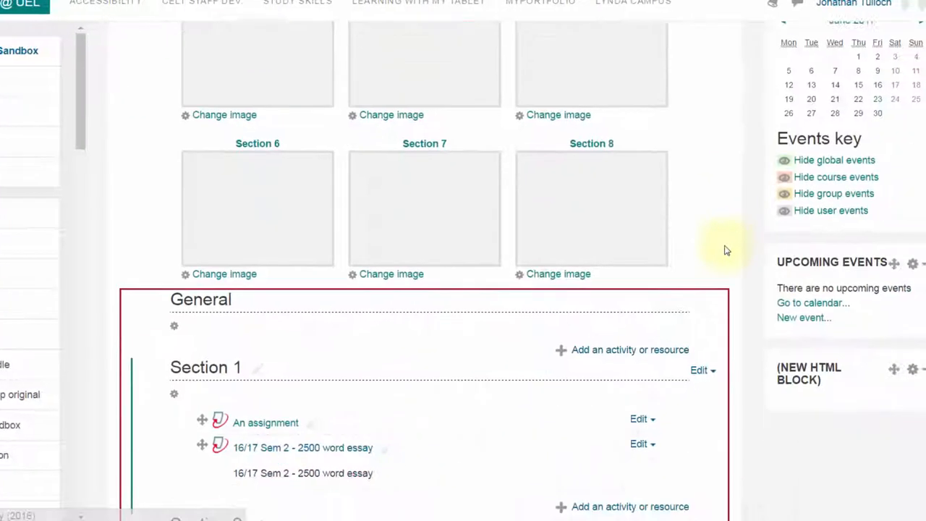
{"action": "scroll", "scroll_direction": "down", "scroll_amount": 3}
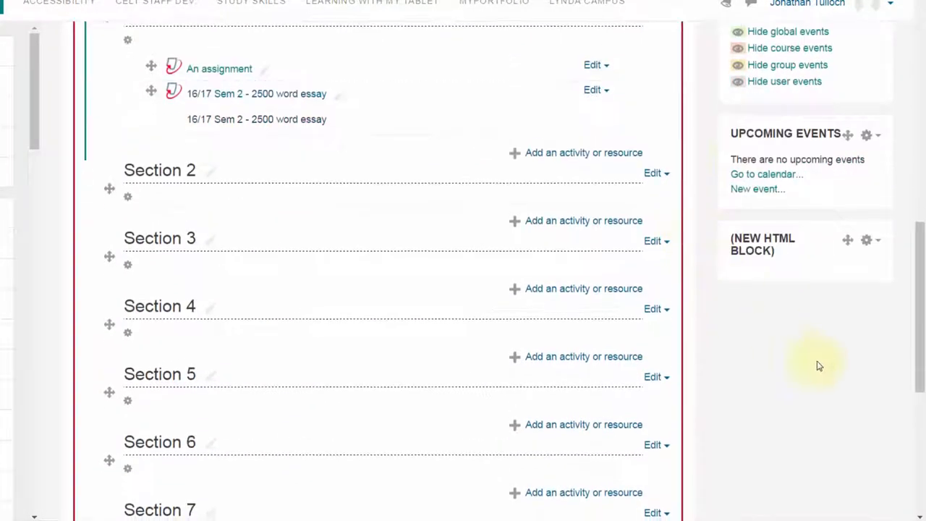
{"action": "mouse_move", "coordinate": [845, 376]}
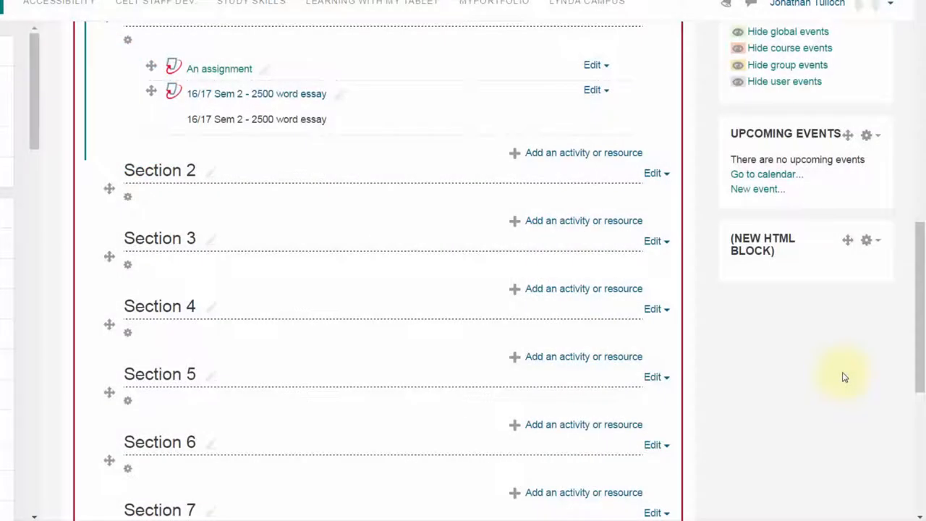
{"action": "left_click", "coordinate": [873, 241]}
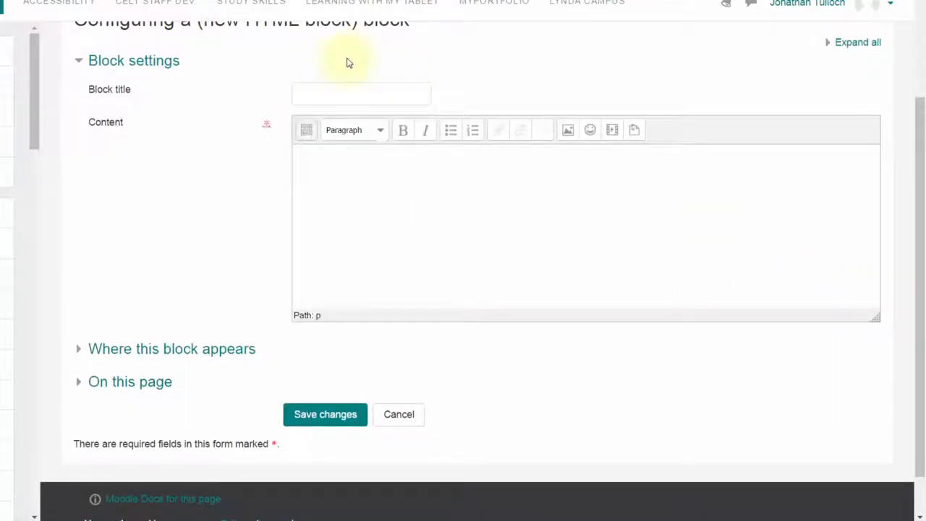
- Title the HTML block 'Twitter Feed' and enter 'A bunch of text' in its expanded editor
{"action": "type", "text": "Twitter Feed"}
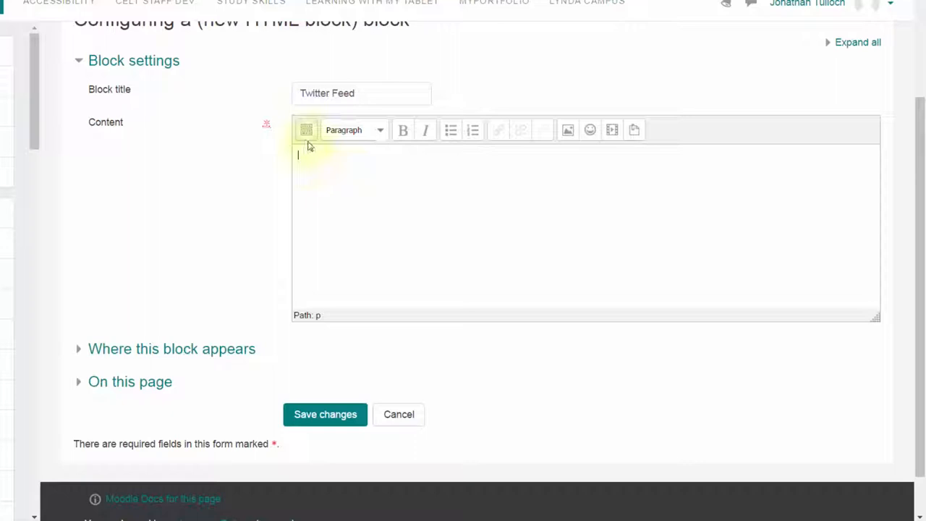
{"action": "left_click", "coordinate": [307, 130]}
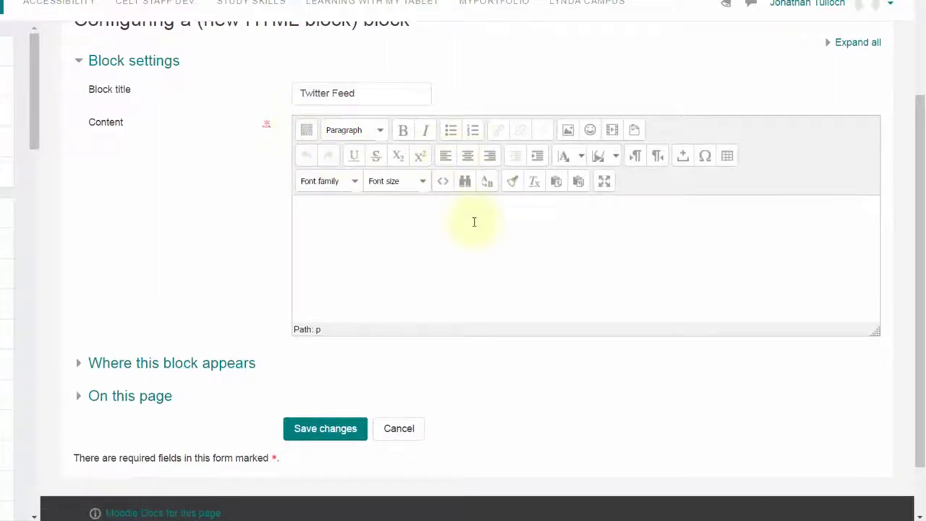
{"action": "type", "text": "A bunch of text"}
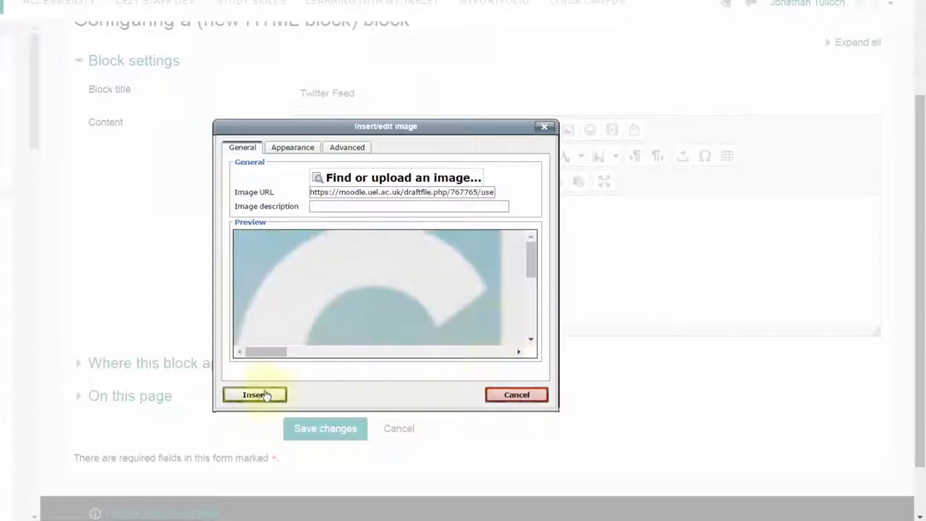
- Insert an image into the block content and dismiss the Insert link dialog unchanged
{"action": "left_click", "coordinate": [255, 393]}
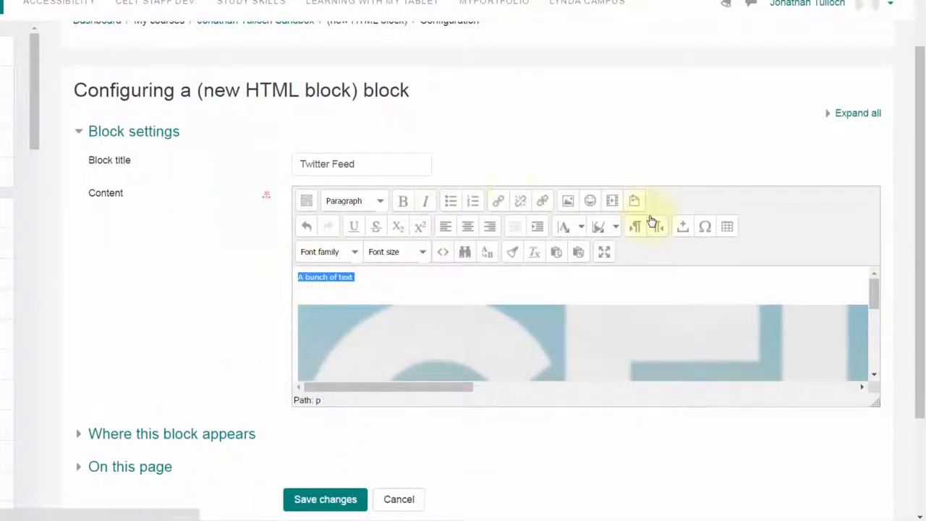
{"action": "left_click", "coordinate": [498, 200]}
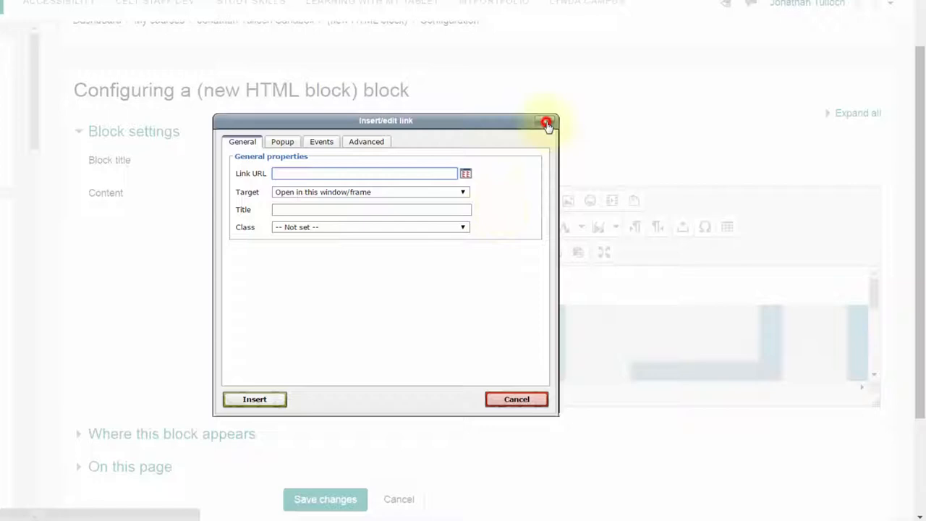
{"action": "left_click", "coordinate": [545, 121]}
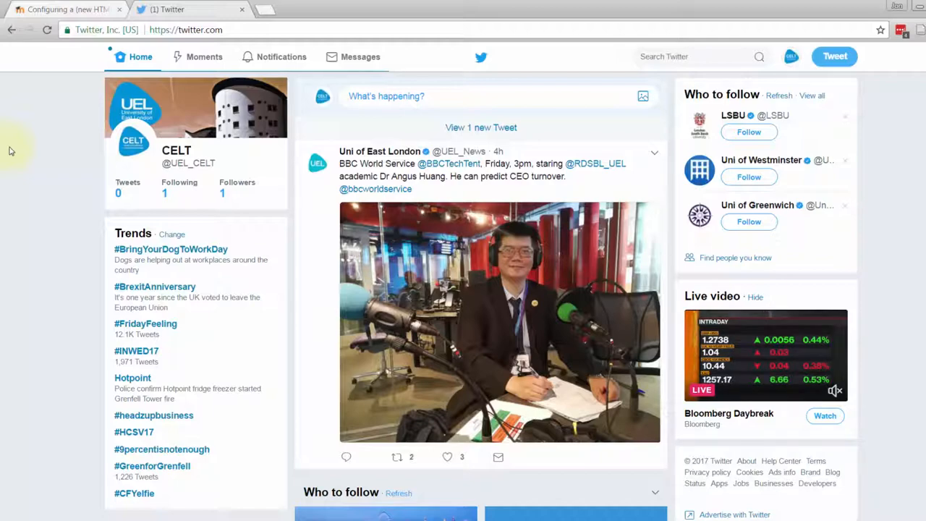
{"action": "mouse_move", "coordinate": [391, 78]}
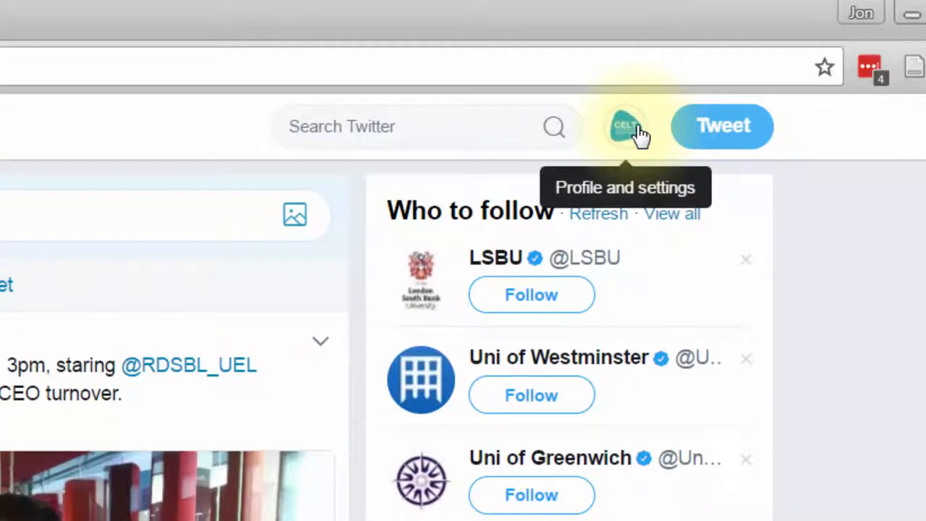
- Reach the Widgets page of Twitter's Settings and privacy from the profile menu
{"action": "left_click", "coordinate": [624, 126]}
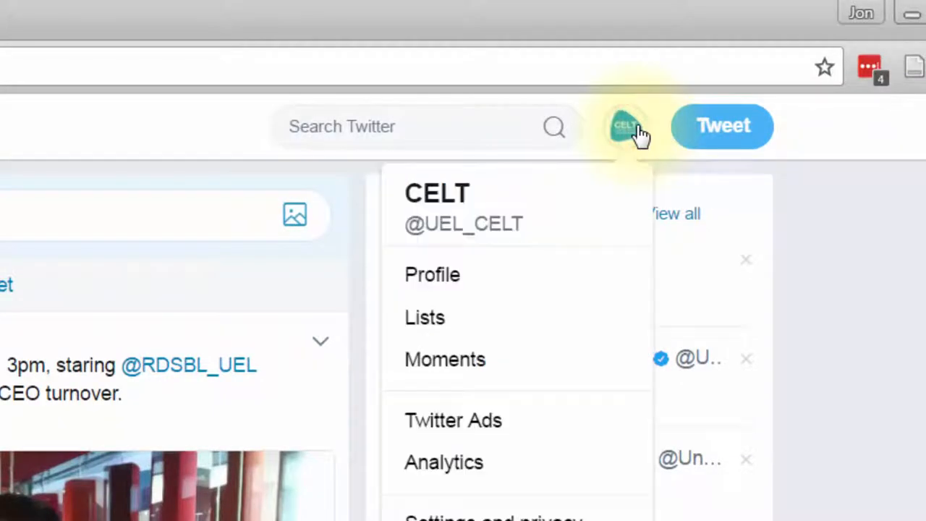
{"action": "scroll", "scroll_direction": "down", "scroll_amount": 3}
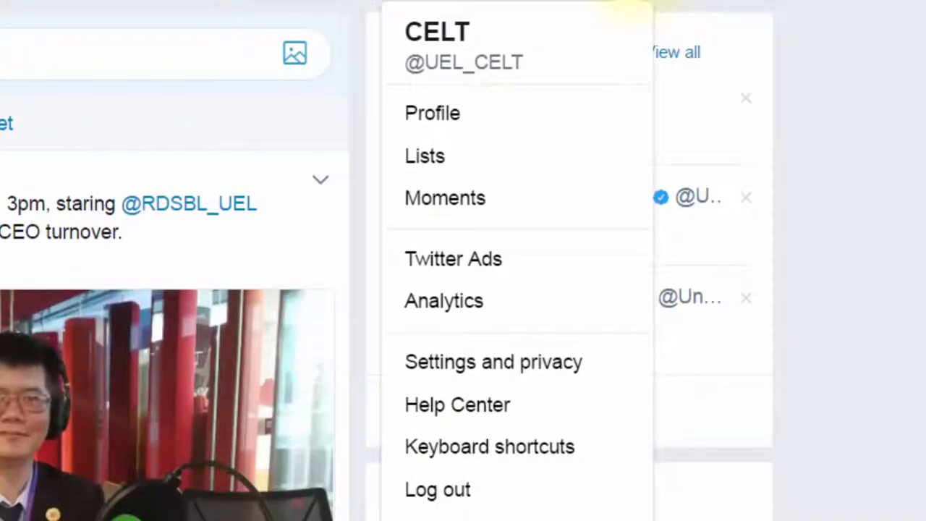
{"action": "mouse_move", "coordinate": [625, 364]}
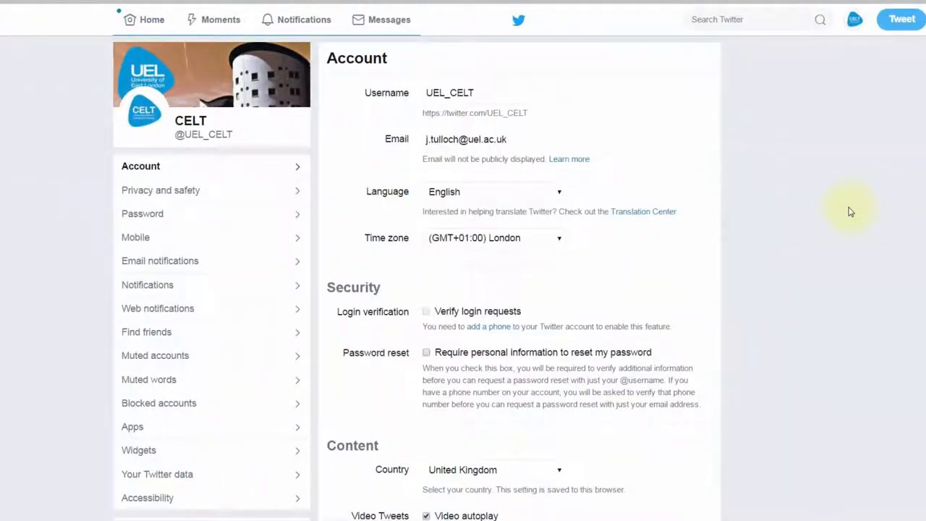
{"action": "scroll", "scroll_direction": "down", "scroll_amount": 3}
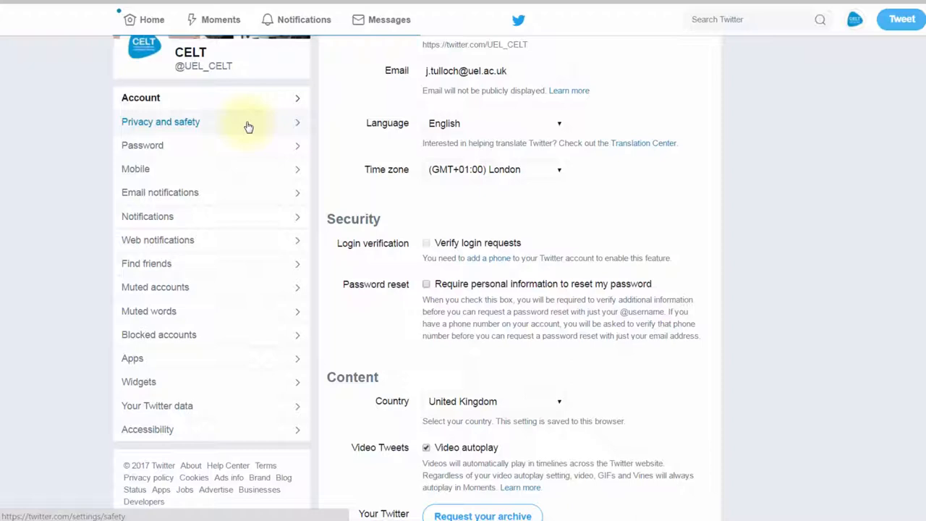
{"action": "mouse_move", "coordinate": [223, 385]}
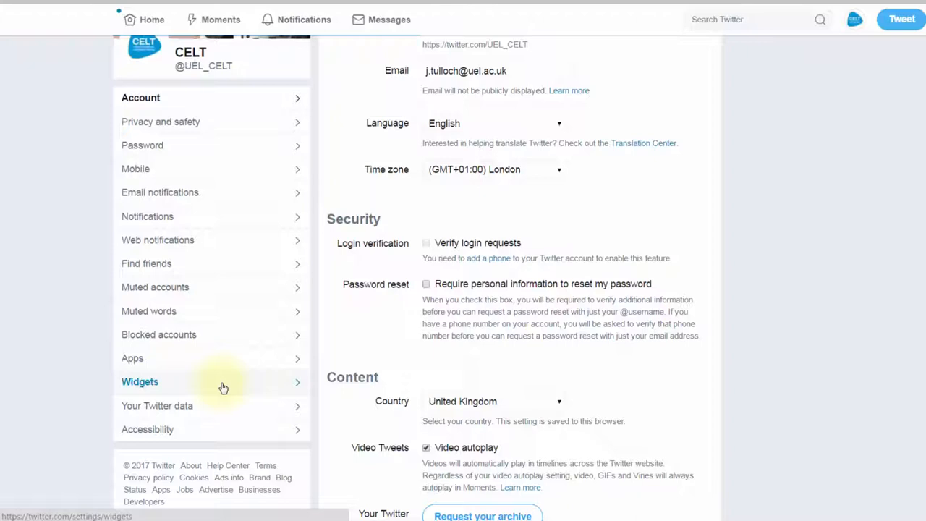
{"action": "left_click", "coordinate": [139, 382]}
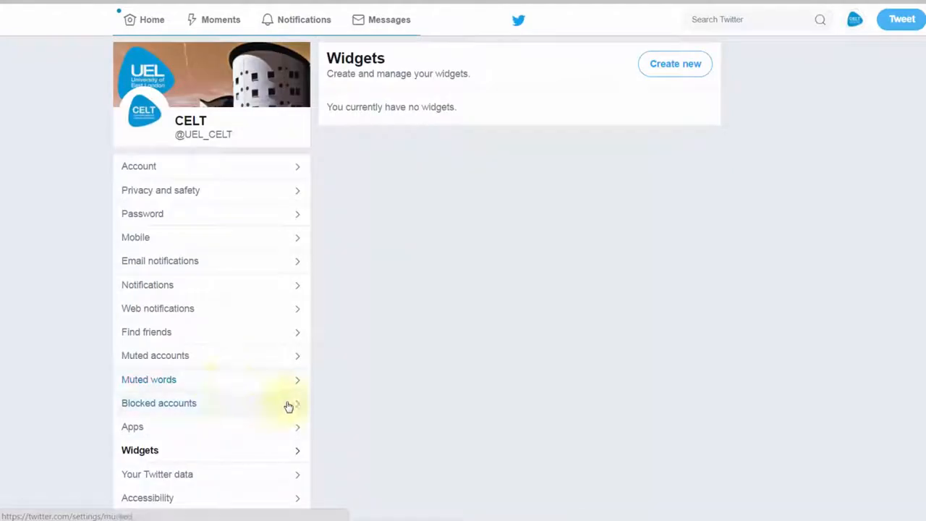
{"action": "mouse_move", "coordinate": [696, 377]}
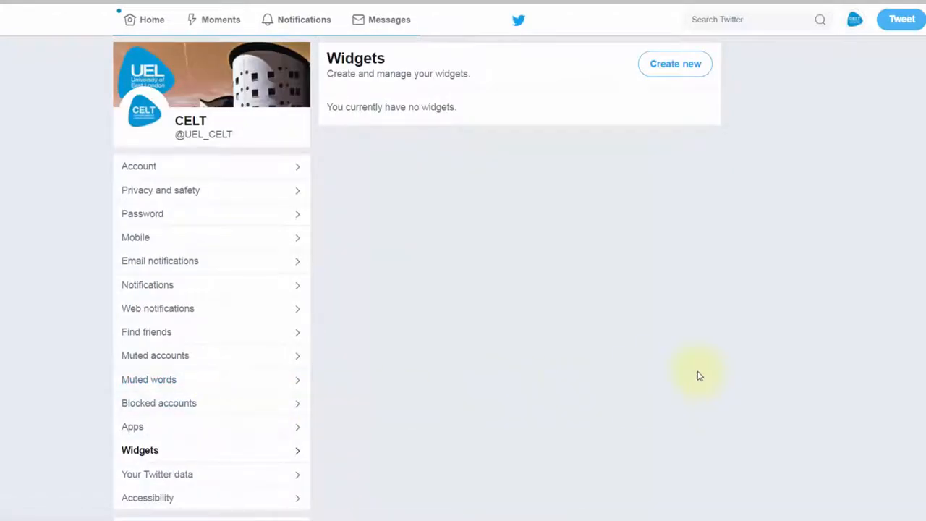
- Start creating a new Profile widget from the Create new menu
{"action": "left_click", "coordinate": [674, 63]}
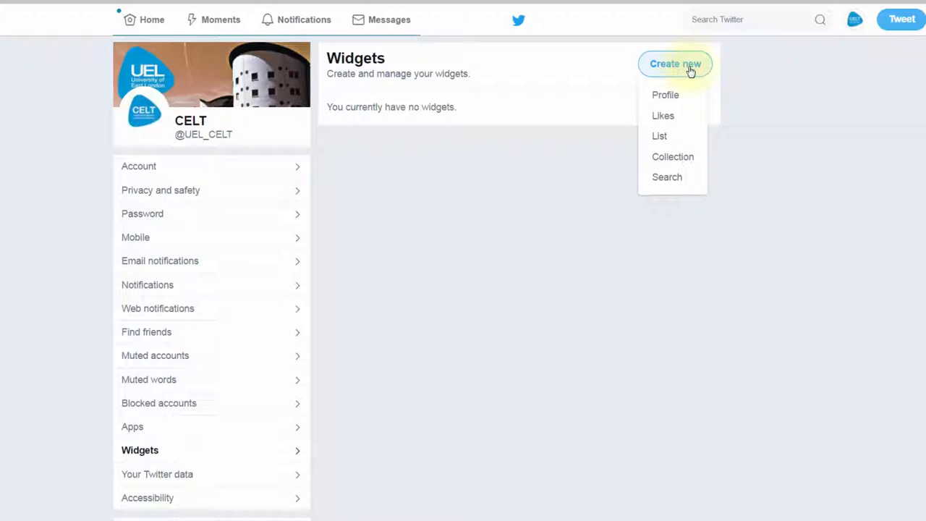
{"action": "mouse_move", "coordinate": [686, 95]}
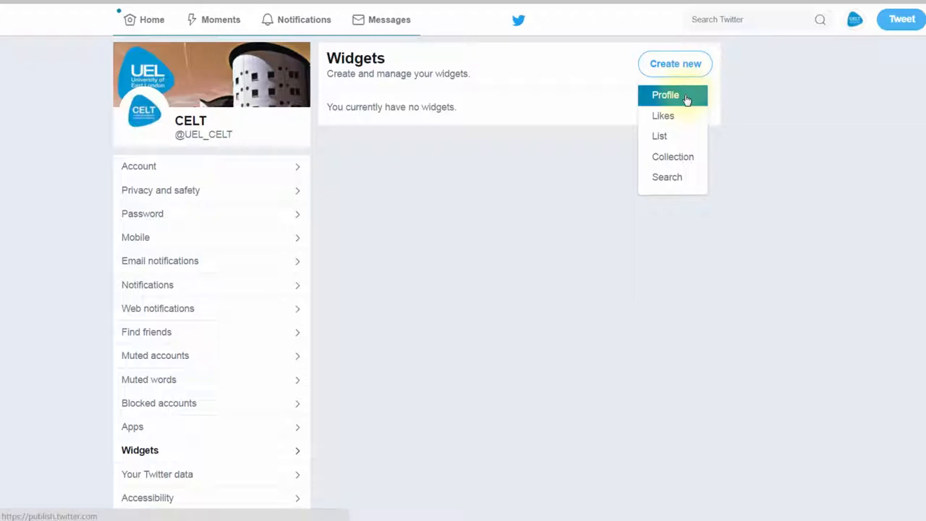
{"action": "left_click", "coordinate": [665, 95]}
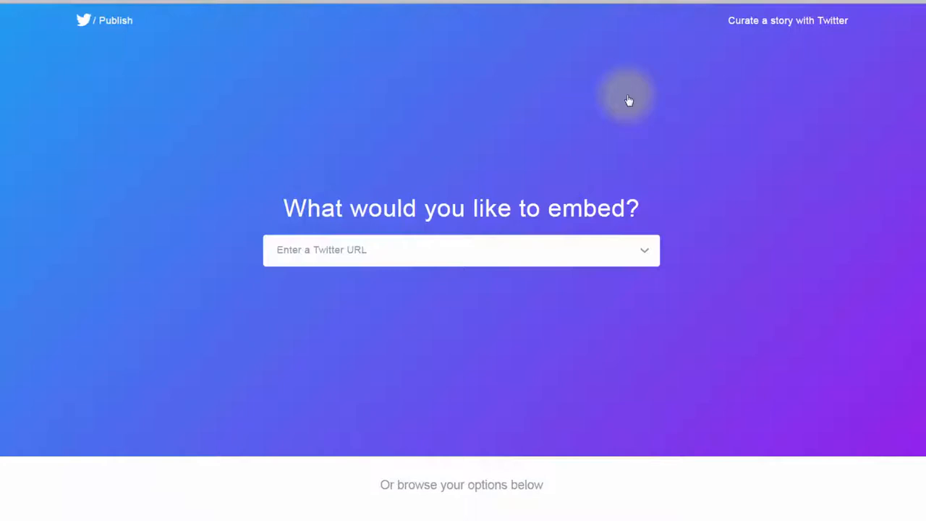
{"action": "mouse_move", "coordinate": [600, 96]}
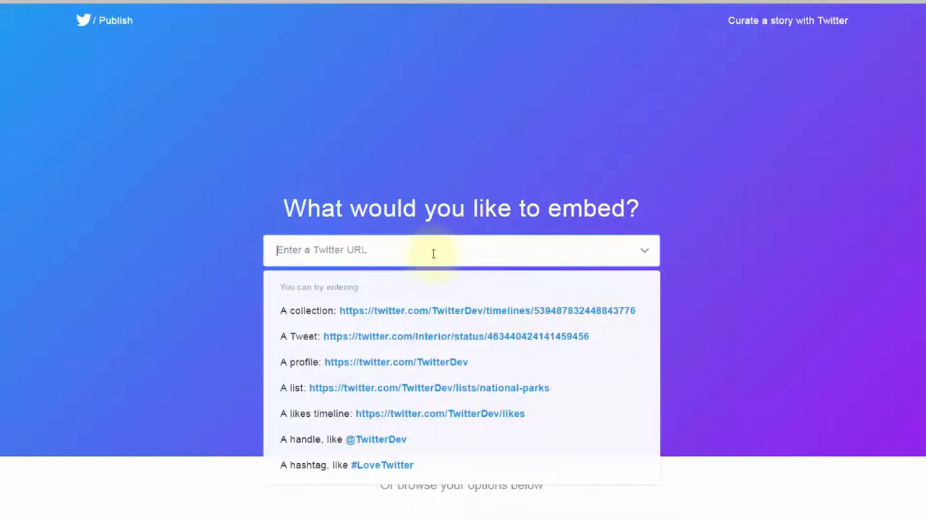
{"action": "scroll", "scroll_direction": "down", "scroll_amount": 3}
{"action": "type", "text": "@"}
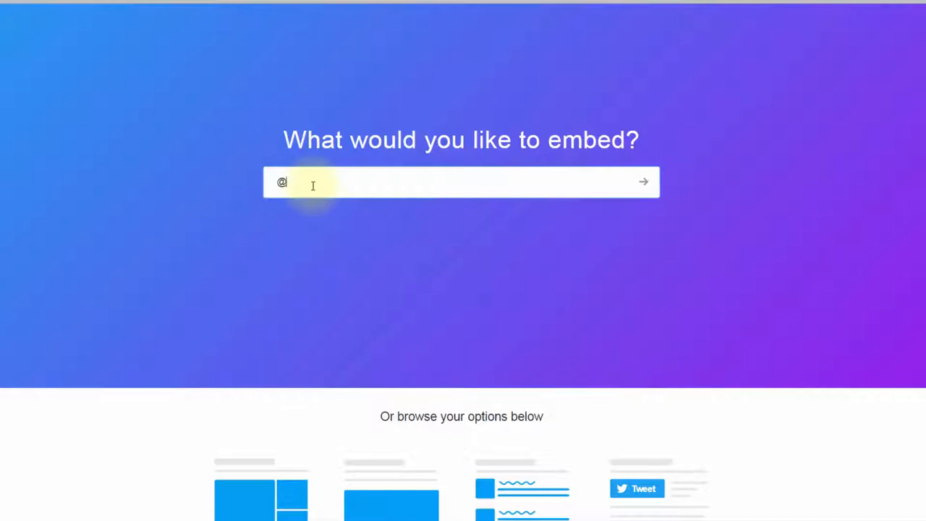
{"action": "type", "text": "UEL_News"}
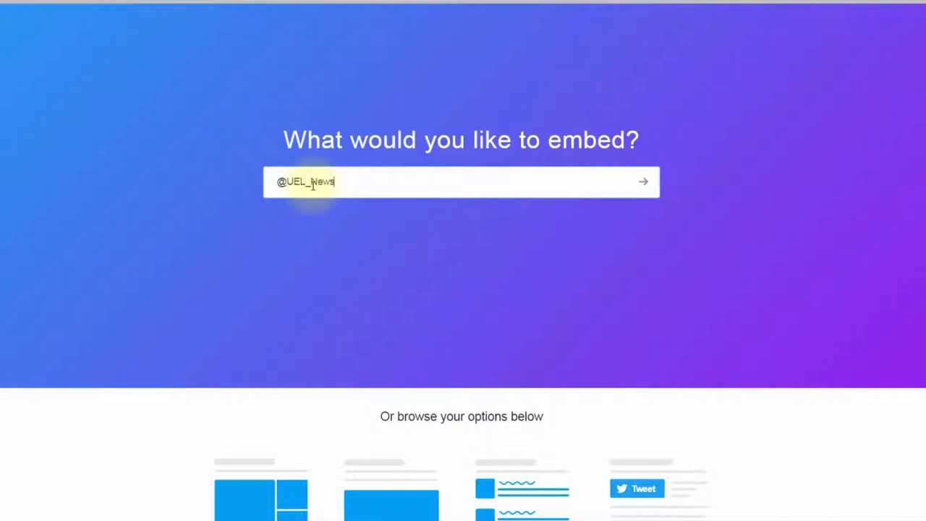
{"action": "left_click", "coordinate": [644, 183]}
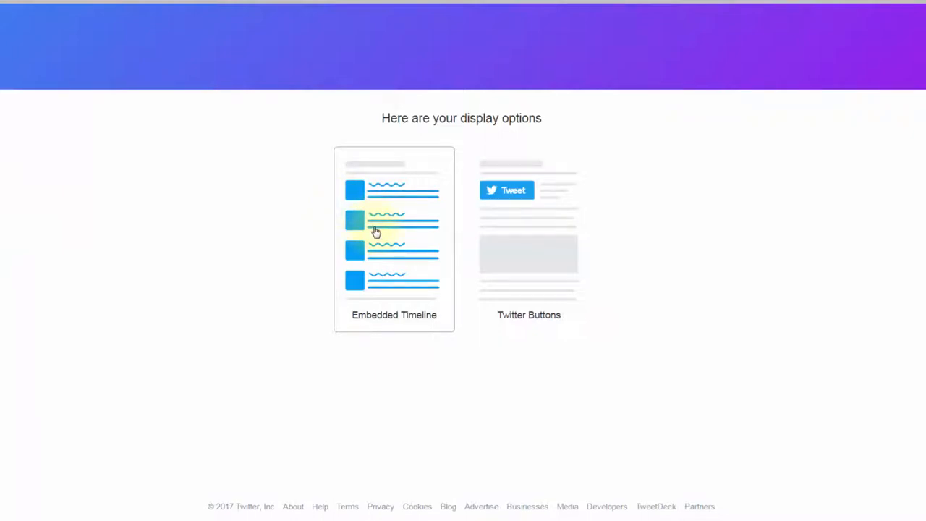
{"action": "mouse_move", "coordinate": [370, 230]}
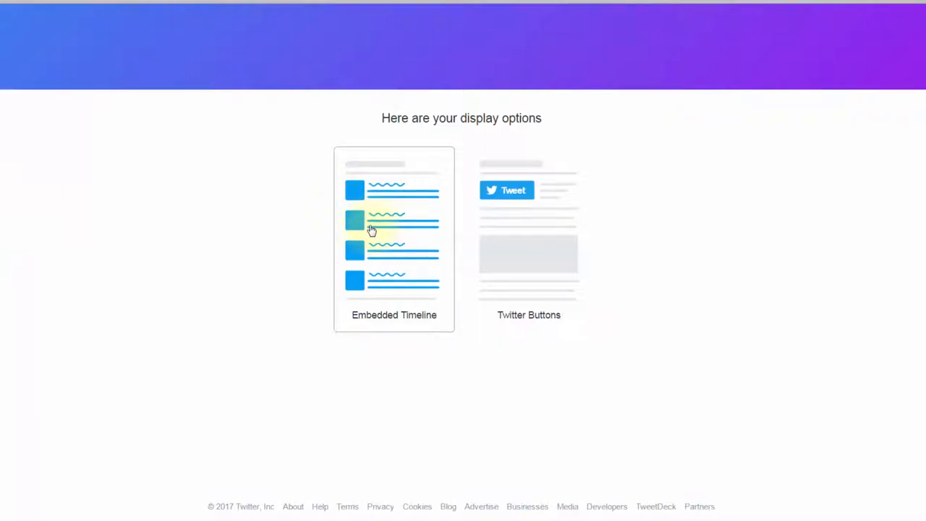
{"action": "left_click", "coordinate": [372, 231]}
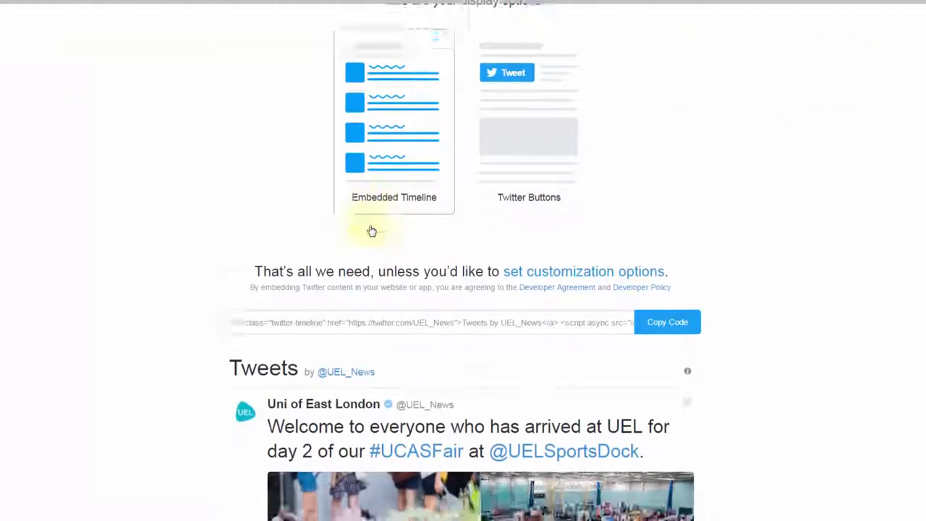
{"action": "scroll", "scroll_direction": "down", "scroll_amount": 3}
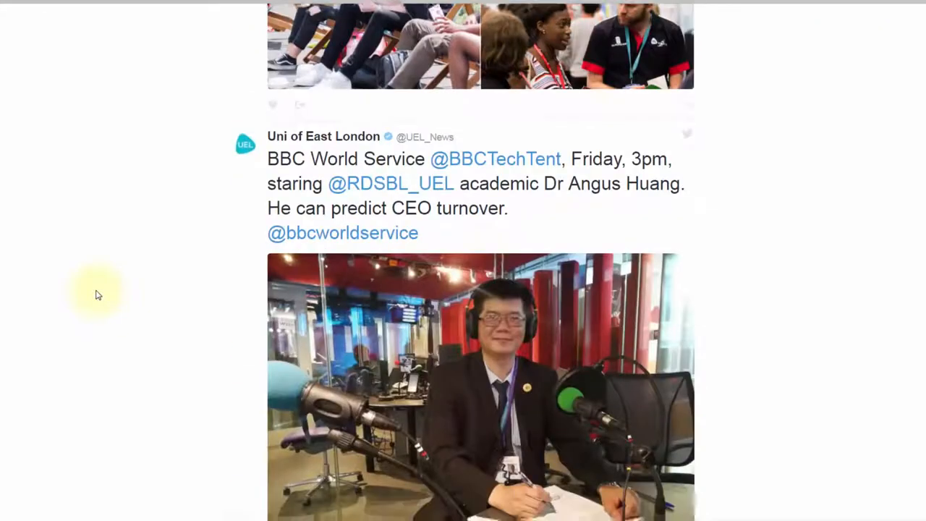
{"action": "scroll", "scroll_direction": "down", "scroll_amount": 3}
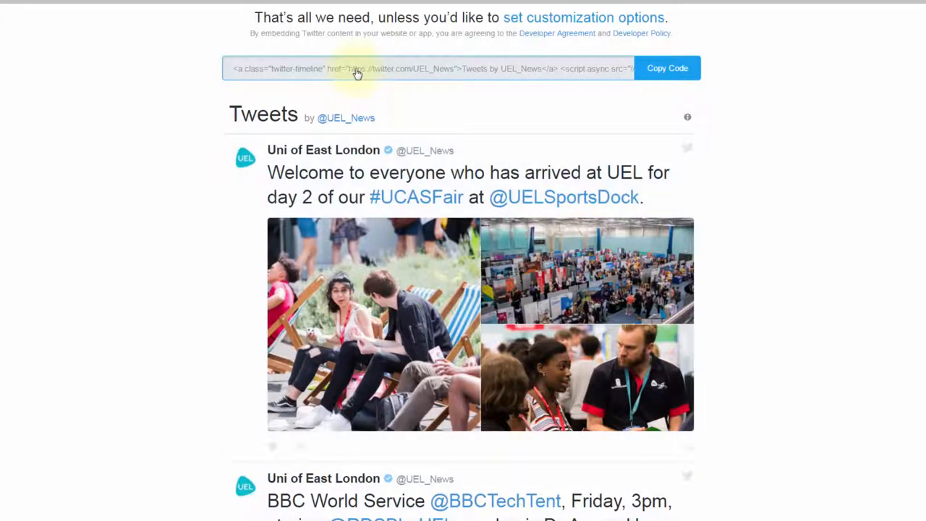
{"action": "left_click", "coordinate": [668, 68]}
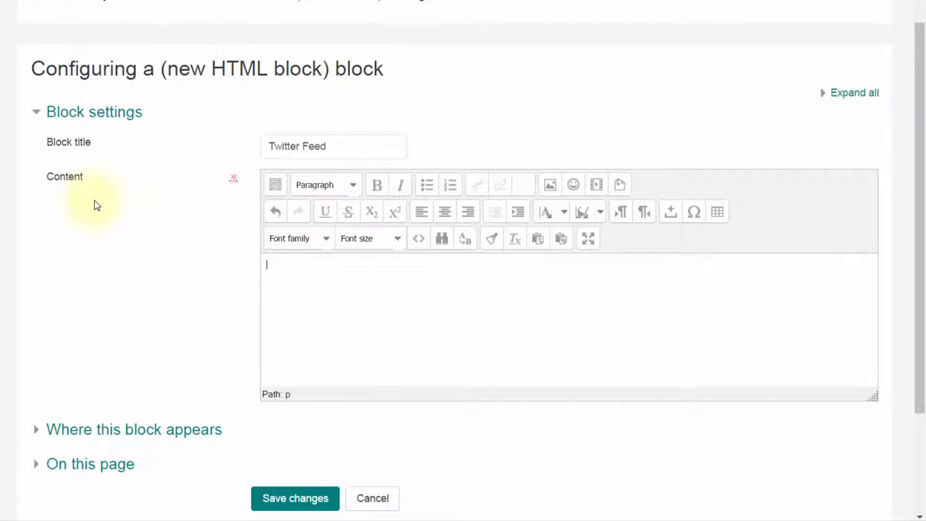
- Paste the UEL_News timeline embed code into the block's Content editor and save changes
{"action": "type", "text": "<a class=\"twitter-timeline\" href=\"https://twitter.com/UEL_News\">Tweets by UEL_News</a> <script async src=\"//platform.twitter.com/widgets.js\" charset=\"utf-8\"></script>"}
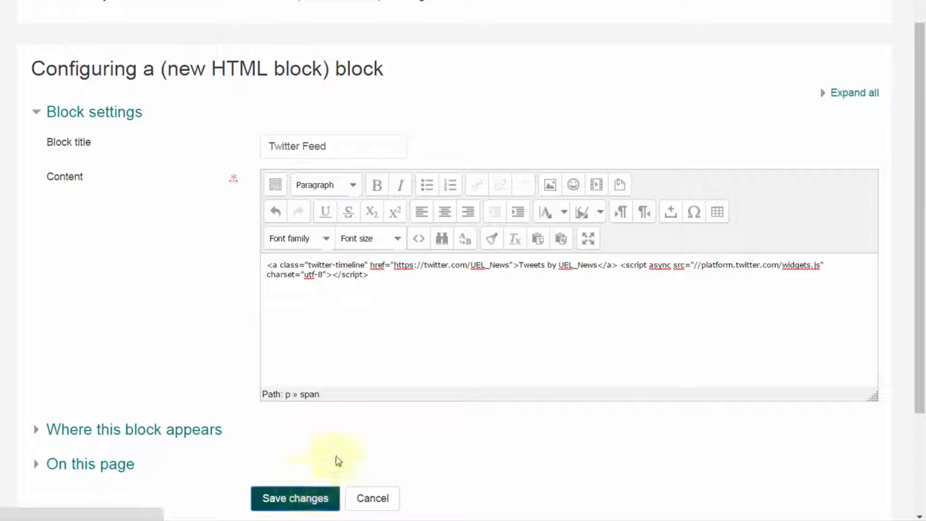
{"action": "left_click", "coordinate": [295, 498]}
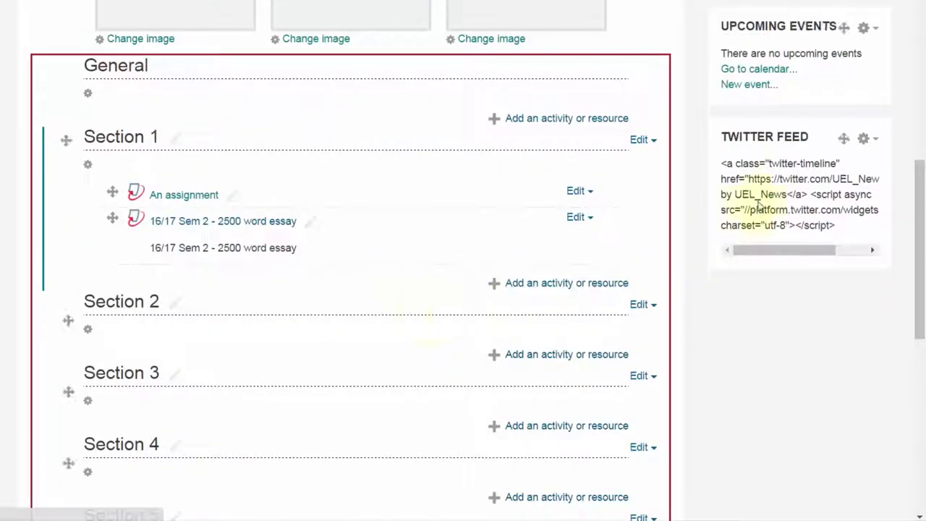
{"action": "scroll", "scroll_direction": "down", "scroll_amount": 3}
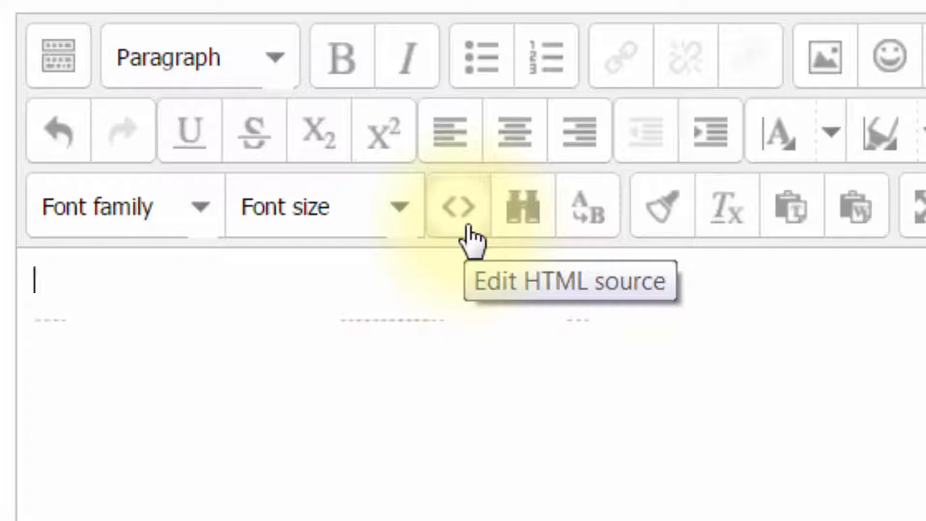
- Paste the UEL_News embed code as HTML source, update, and save so live tweets display
{"action": "left_click", "coordinate": [458, 205]}
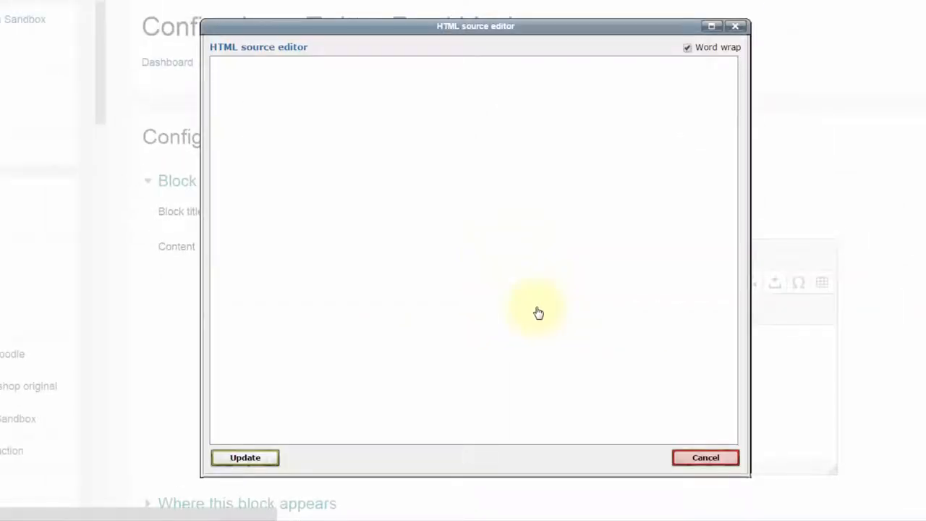
{"action": "type", "text": "<a class=\"twitter-timeline\" href=\"https://twitter.com/UEL_News\">Tweets by UEL_News</a> <script async src=\"//platform.twitter.com/widgets.js\" charset=\"utf-8\"></script>"}
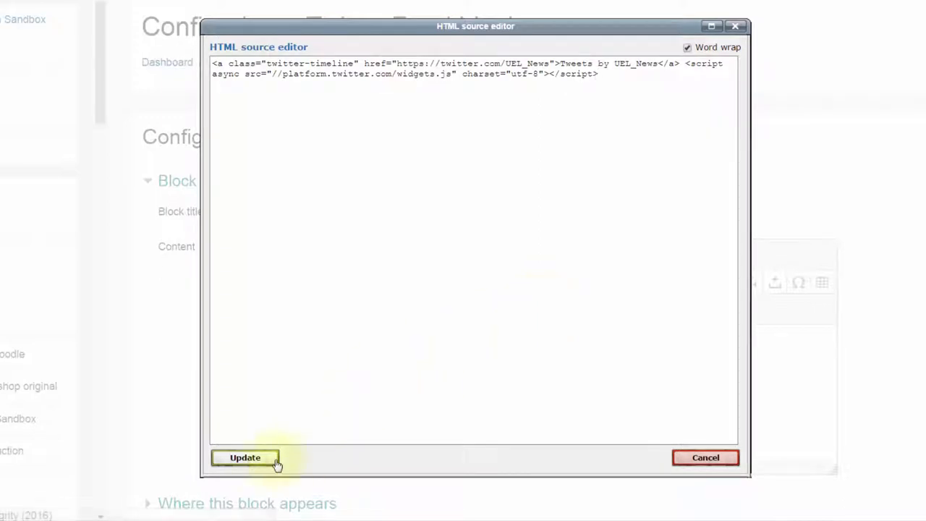
{"action": "left_click", "coordinate": [243, 457]}
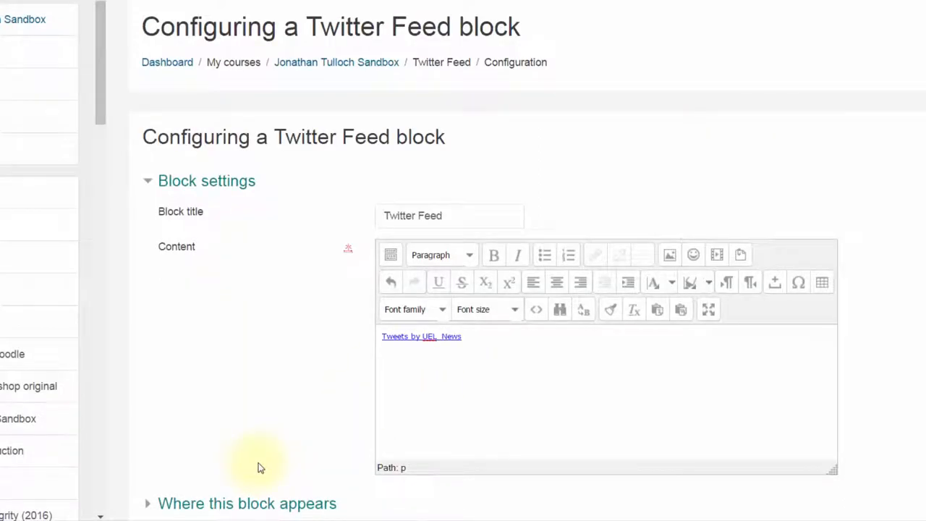
{"action": "scroll", "scroll_direction": "down", "scroll_amount": 3}
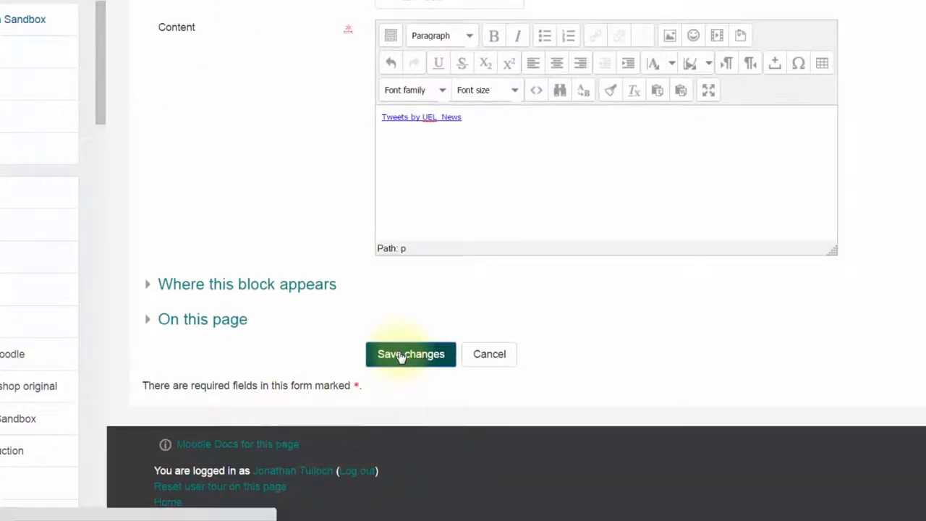
{"action": "left_click", "coordinate": [411, 355]}
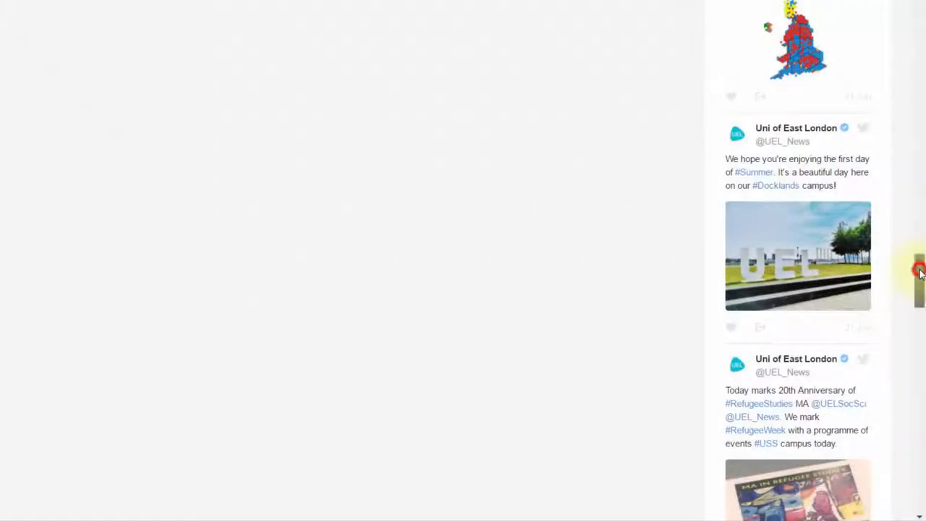
{"action": "scroll", "scroll_direction": "down", "scroll_amount": 3}
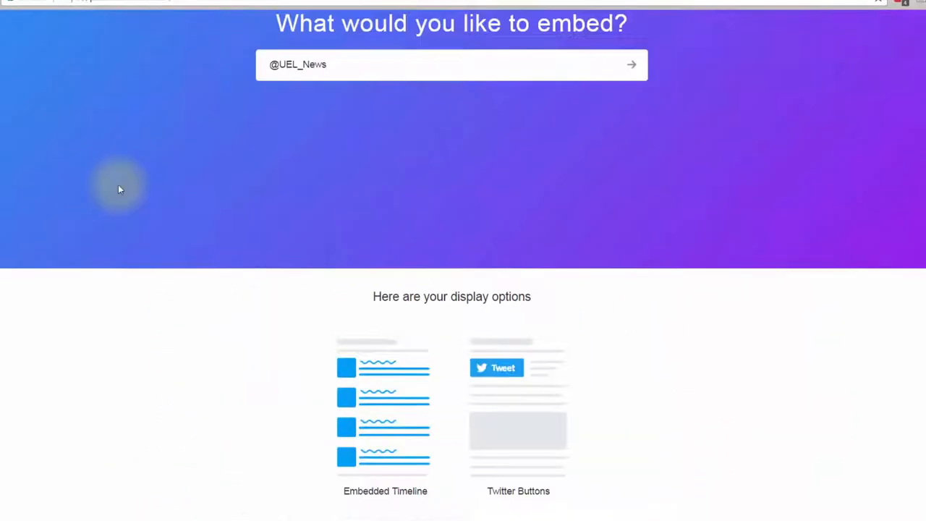
{"action": "scroll", "scroll_direction": "down", "scroll_amount": 3}
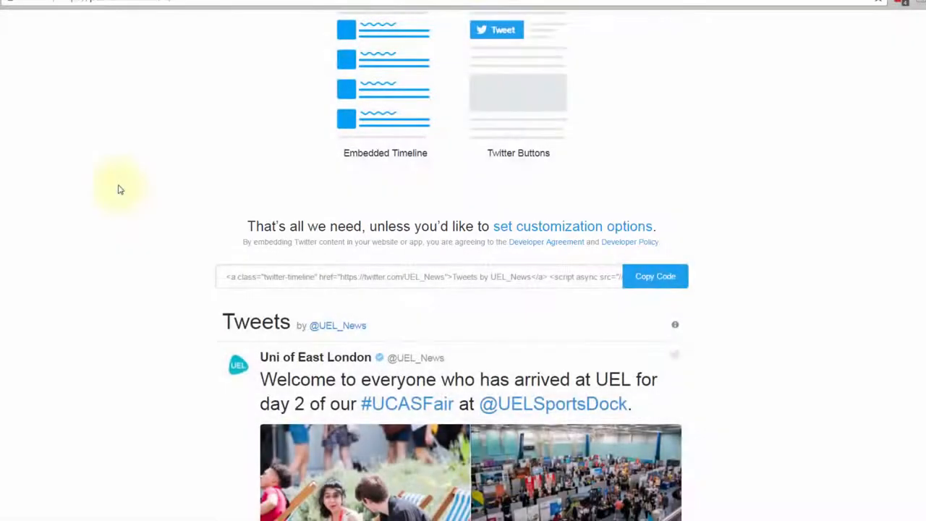
{"action": "left_click", "coordinate": [573, 226]}
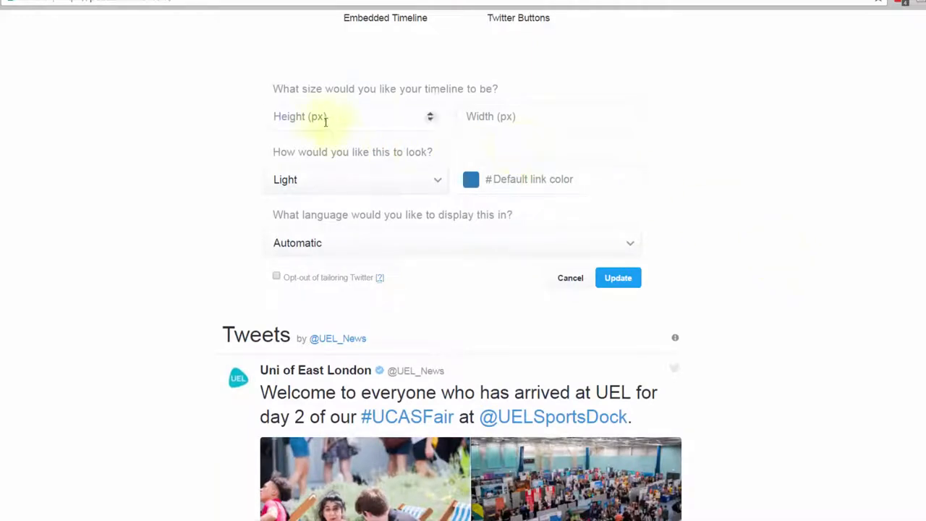
{"action": "left_click", "coordinate": [339, 116]}
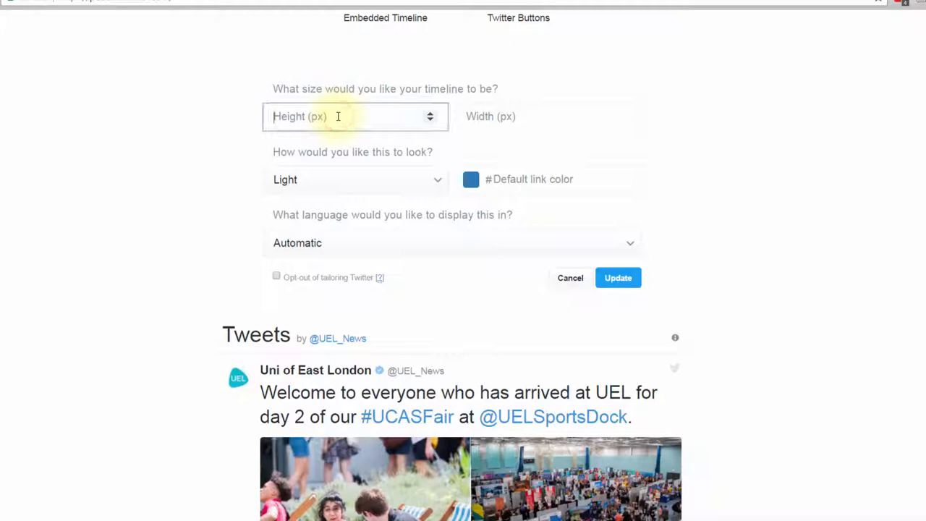
{"action": "type", "text": "100"}
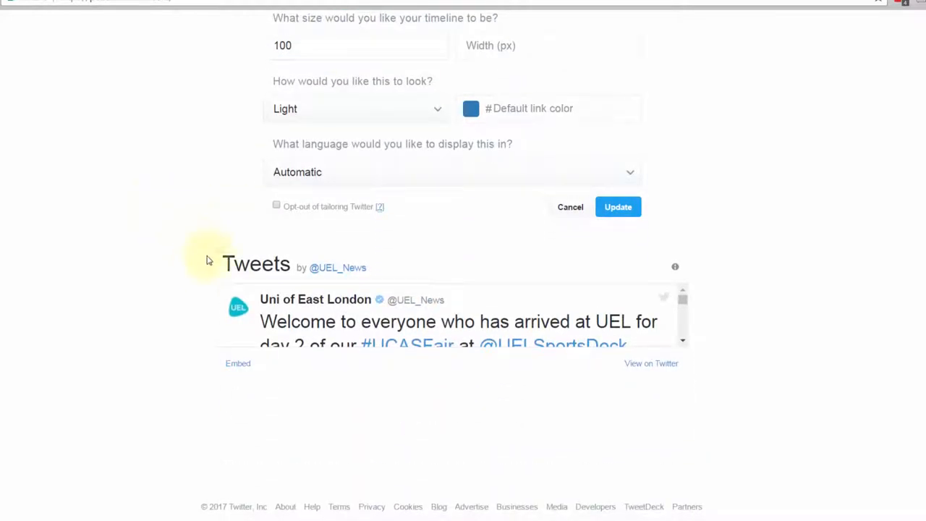
{"action": "left_click", "coordinate": [347, 44]}
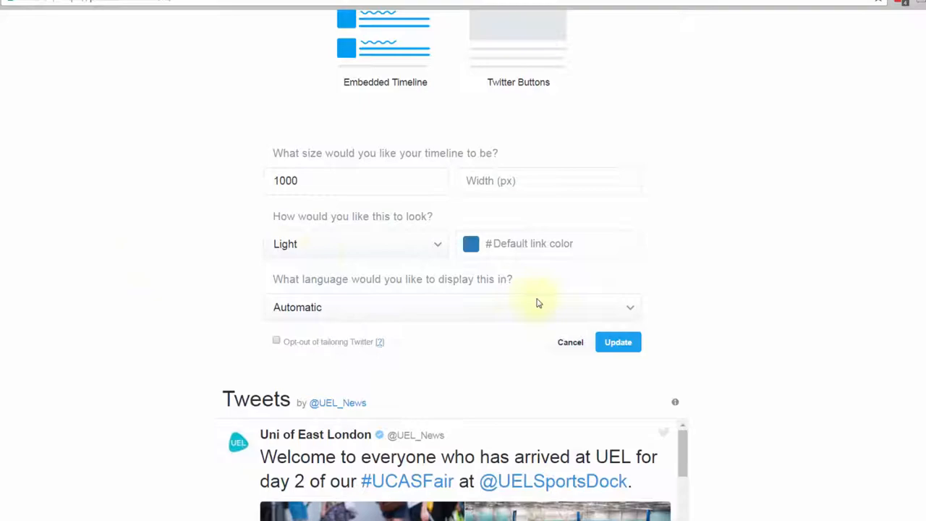
{"action": "left_click", "coordinate": [618, 341]}
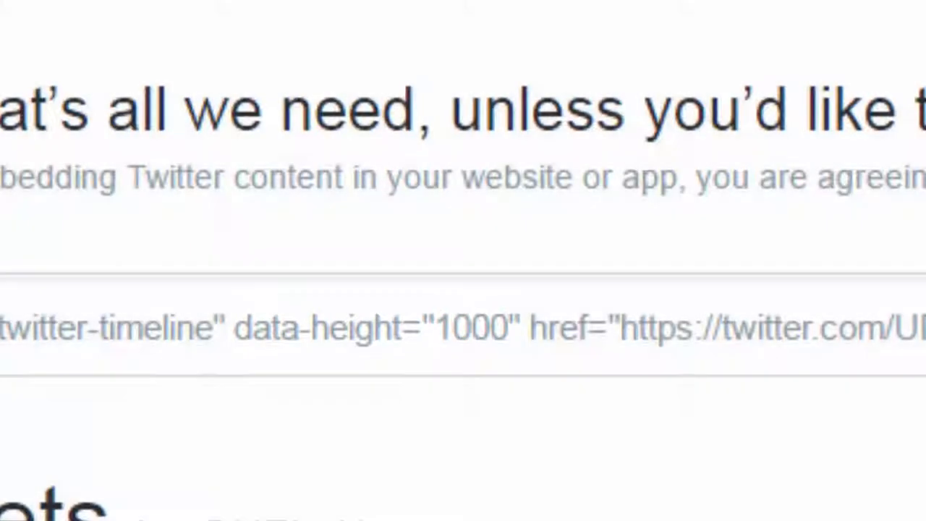
{"action": "left_click", "coordinate": [803, 181]}
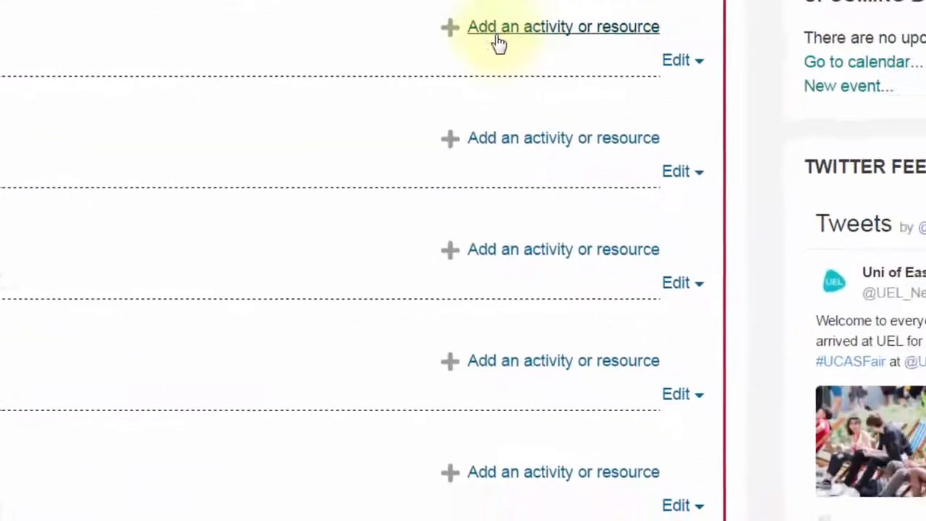
- Configure the Twitter Feed block and select all of its existing HTML source
{"action": "scroll", "scroll_direction": "down", "scroll_amount": 3}
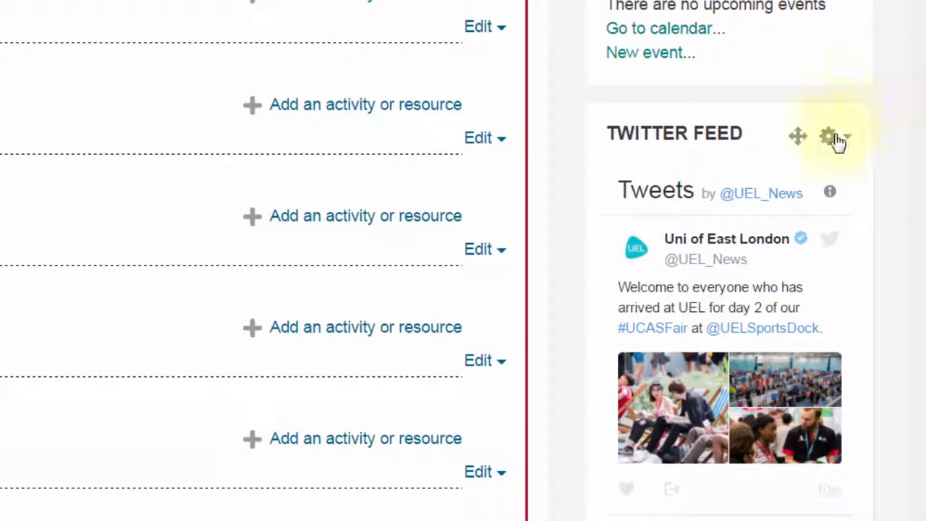
{"action": "left_click", "coordinate": [831, 137]}
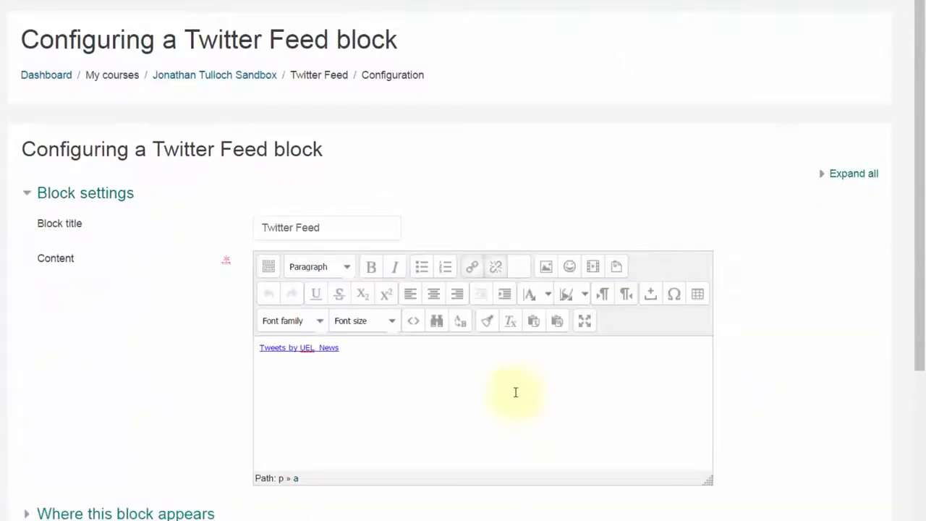
{"action": "mouse_move", "coordinate": [516, 382]}
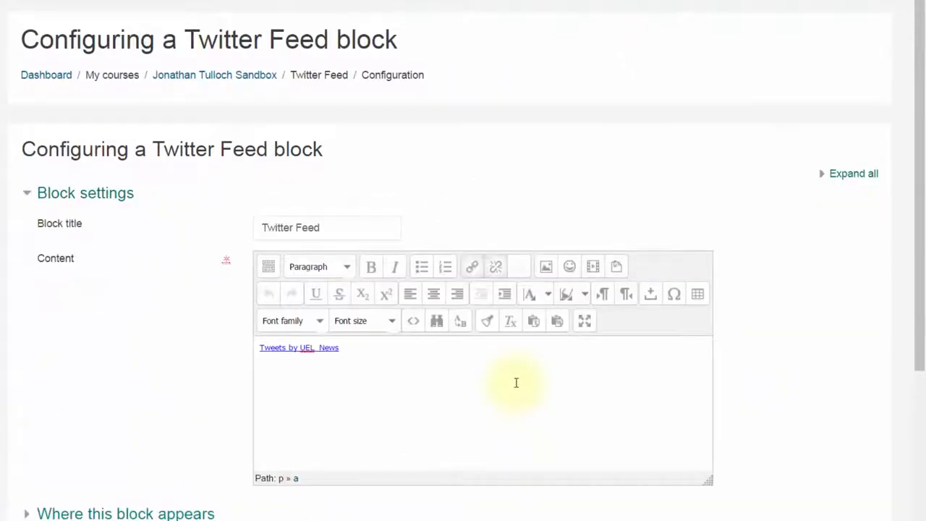
{"action": "mouse_move", "coordinate": [446, 355]}
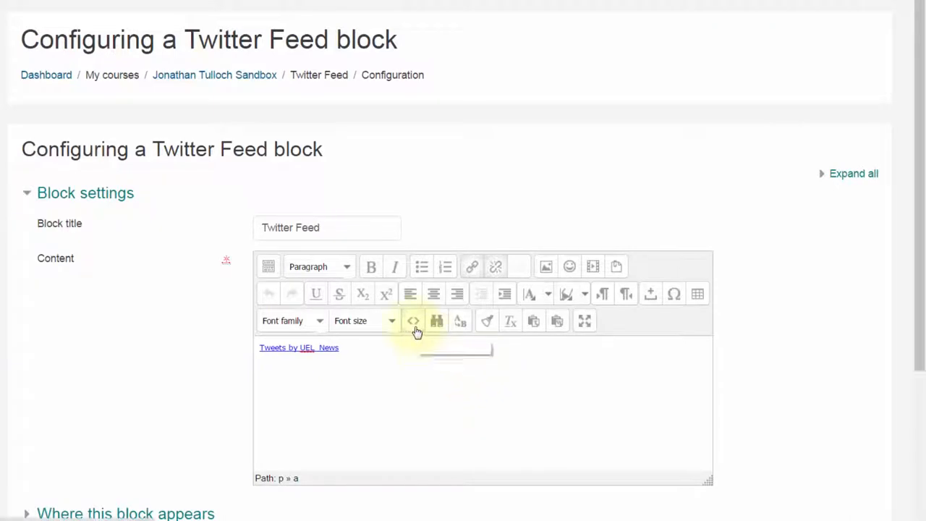
{"action": "mouse_move", "coordinate": [414, 321]}
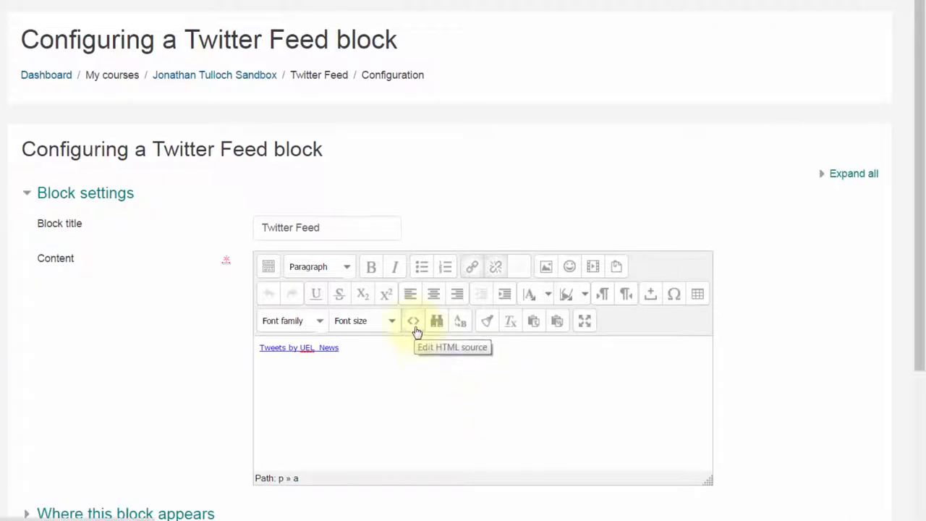
{"action": "left_click", "coordinate": [414, 322]}
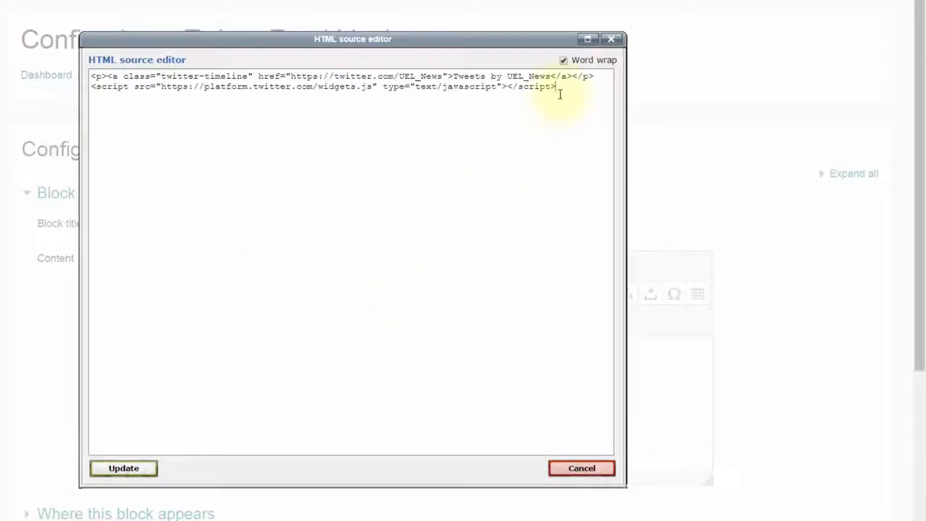
{"action": "key", "text": "ctrl+a"}
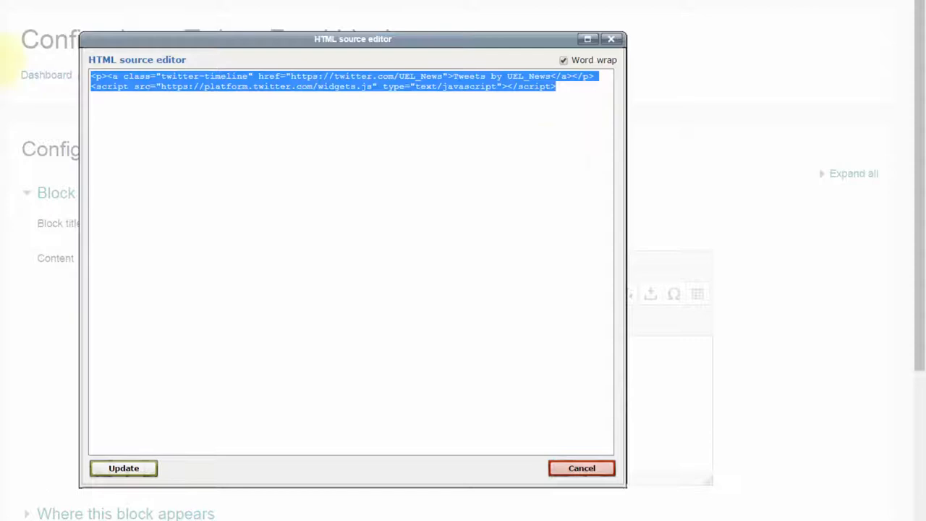
- Replace it with the data-height 1000 embed code, update, and save the block
{"action": "type", "text": "<a class=\"twitter-timeline\" data-height=\"1000\" href=\"https://twitter.com/UEL_News\">Tweets by UEL_News</a> <script async src=\"//platform.twitter.com/widgets.js\" charset=\"utf-8\"></script>"}
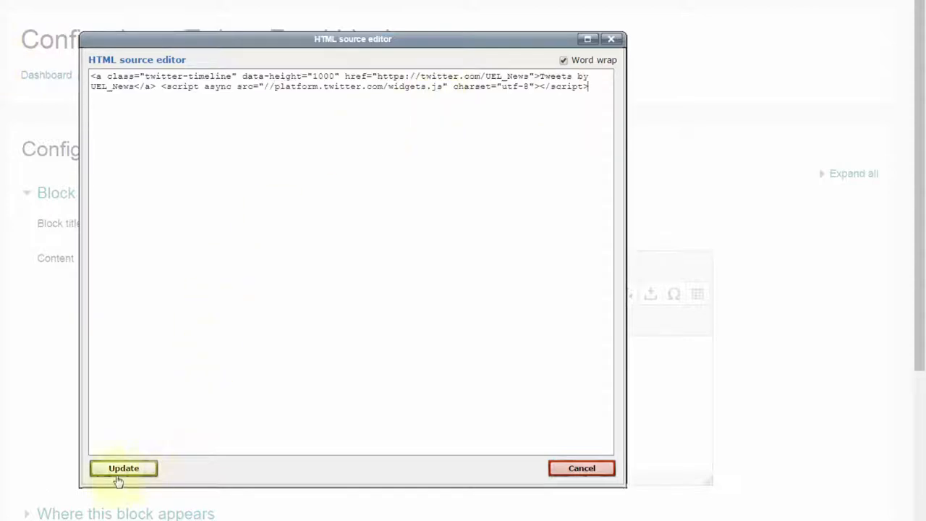
{"action": "left_click", "coordinate": [123, 469]}
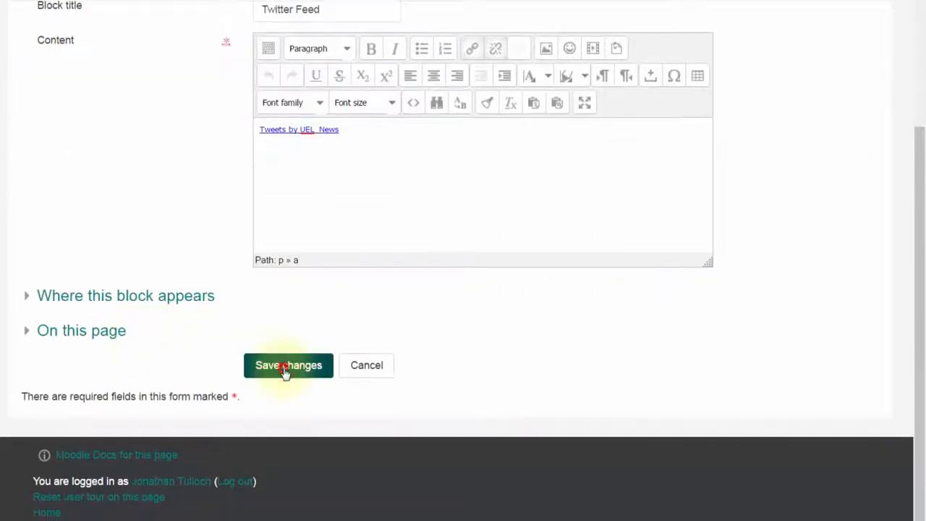
{"action": "left_click", "coordinate": [288, 365]}
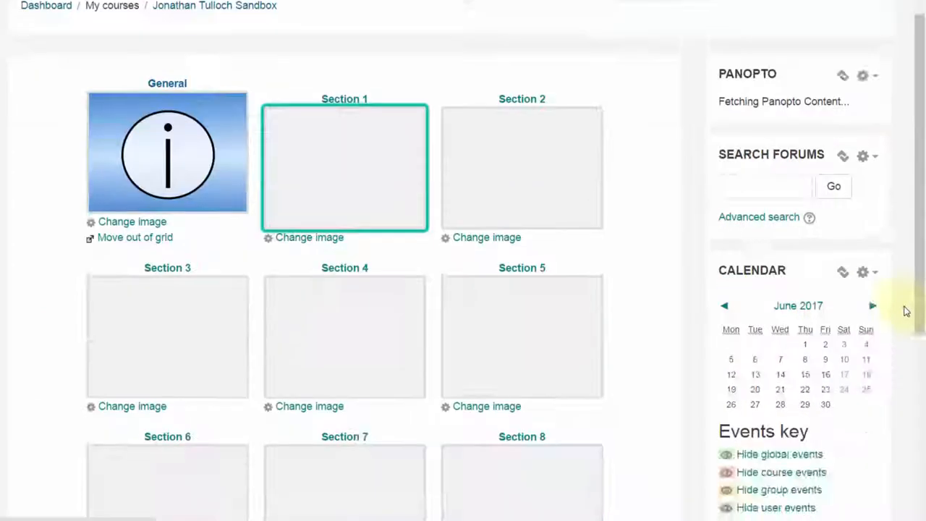
{"action": "scroll", "scroll_direction": "down", "scroll_amount": 3}
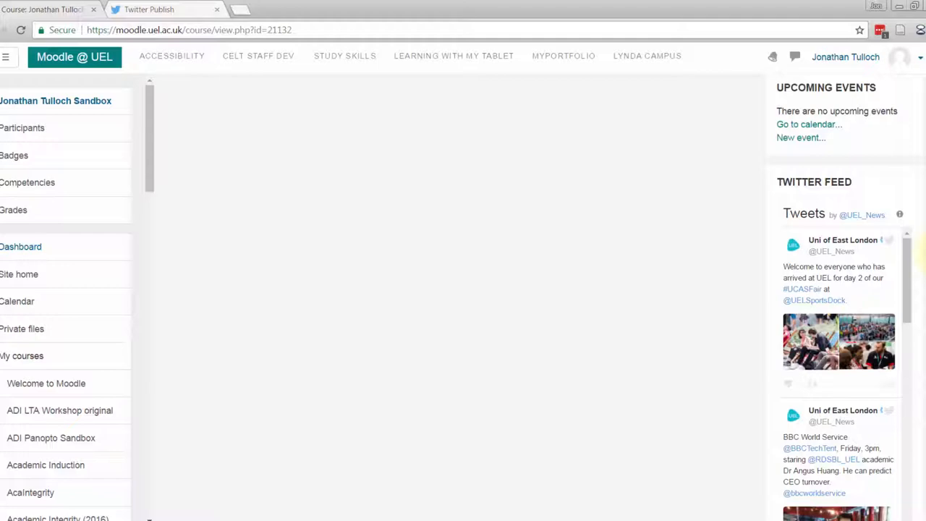
- Go to Twitter's Settings and privacy and reach the Widgets section
{"action": "left_click", "coordinate": [156, 9]}
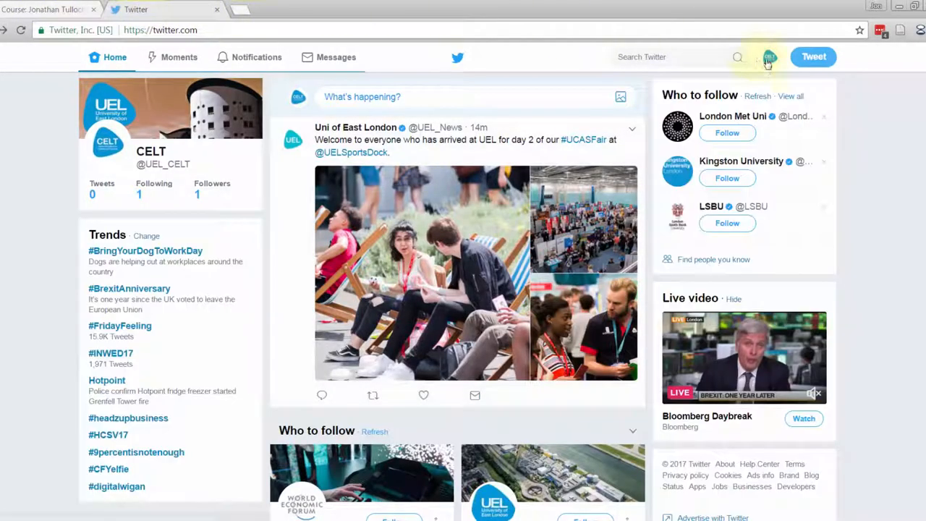
{"action": "left_click", "coordinate": [770, 57]}
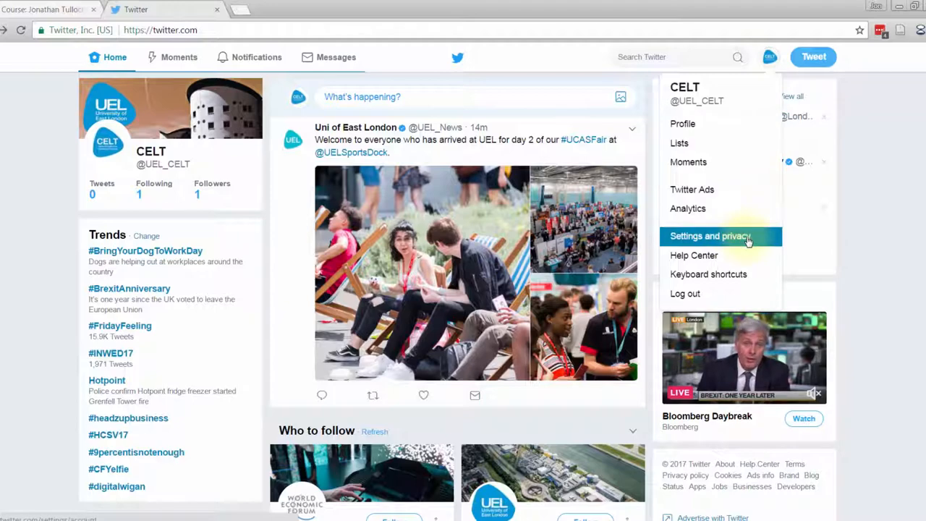
{"action": "left_click", "coordinate": [712, 236]}
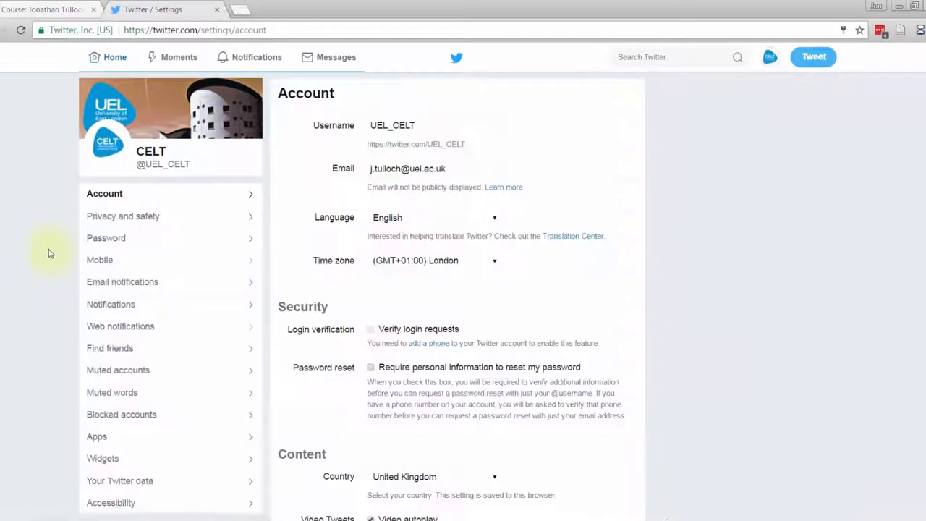
{"action": "left_click", "coordinate": [101, 459]}
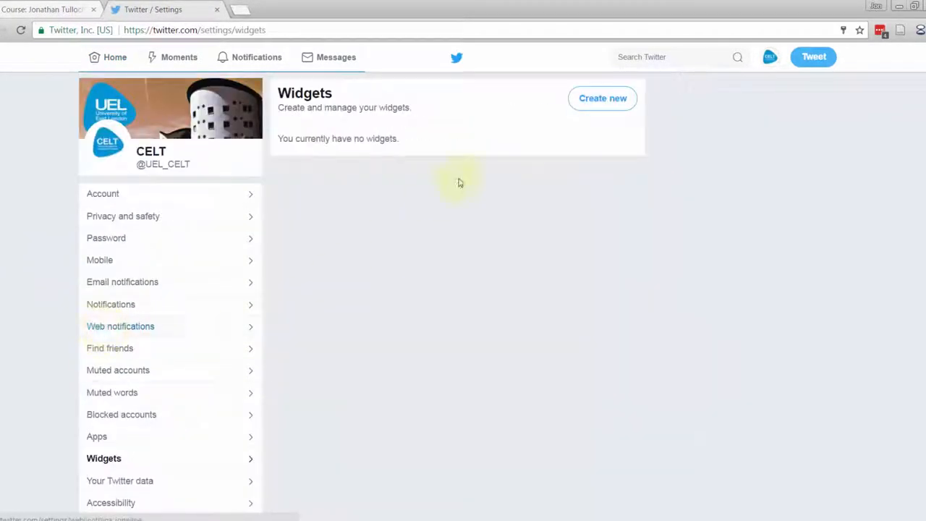
- Create a new widget of type Search, bringing up the search timeline configurator
{"action": "left_click", "coordinate": [602, 99]}
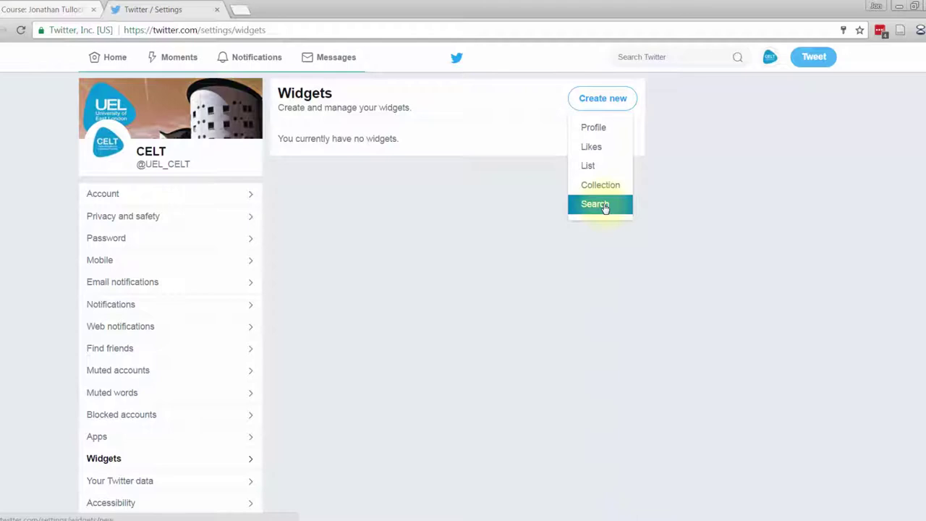
{"action": "left_click", "coordinate": [599, 202]}
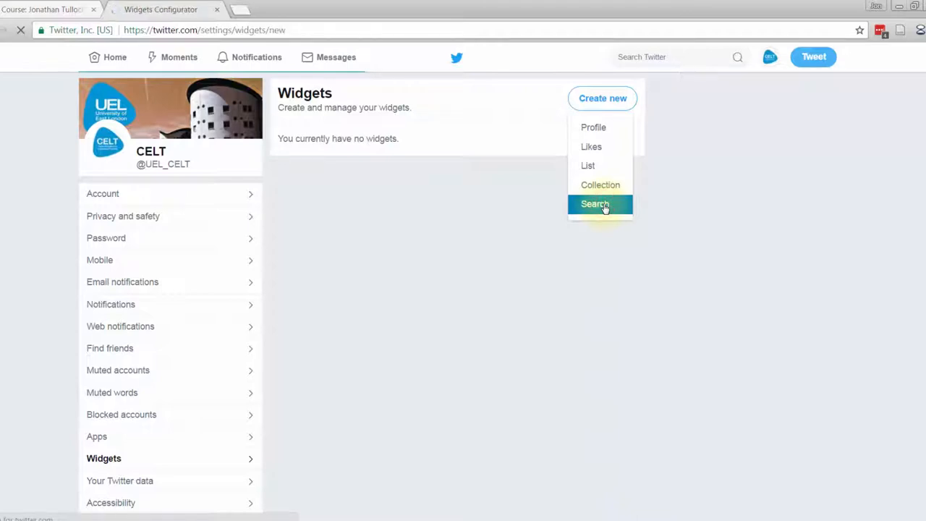
{"action": "left_click", "coordinate": [596, 203]}
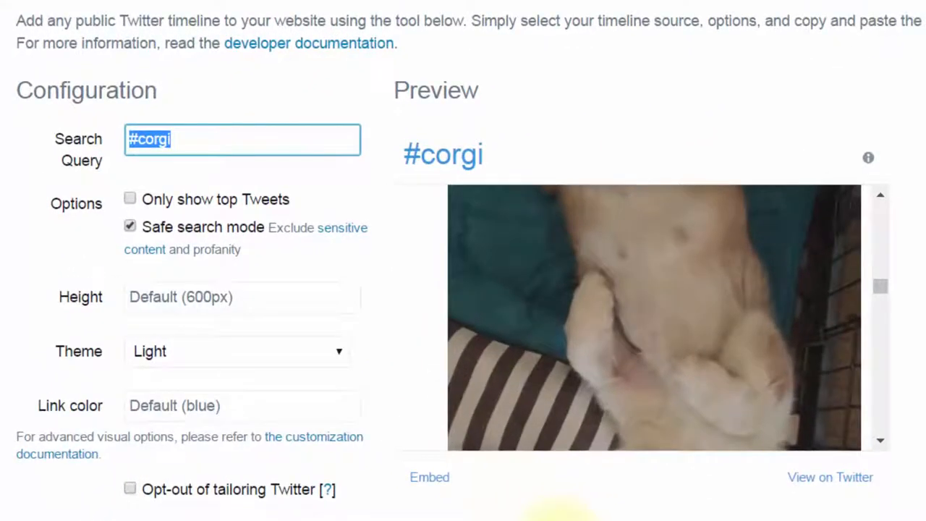
- Try Study Skills and Brexit as queries, then set the widget's search query to #AcWri
{"action": "type", "text": "Study Skills"}
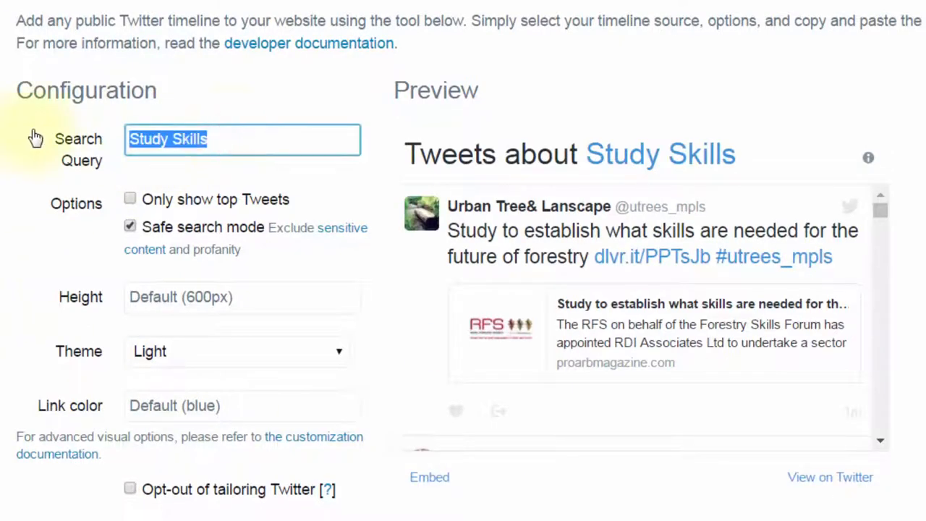
{"action": "type", "text": "Brexit"}
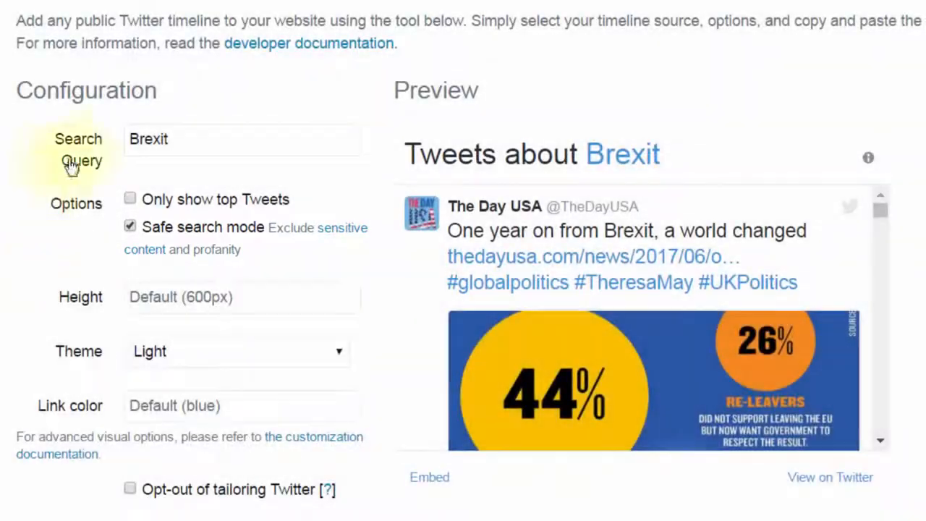
{"action": "left_click", "coordinate": [243, 139]}
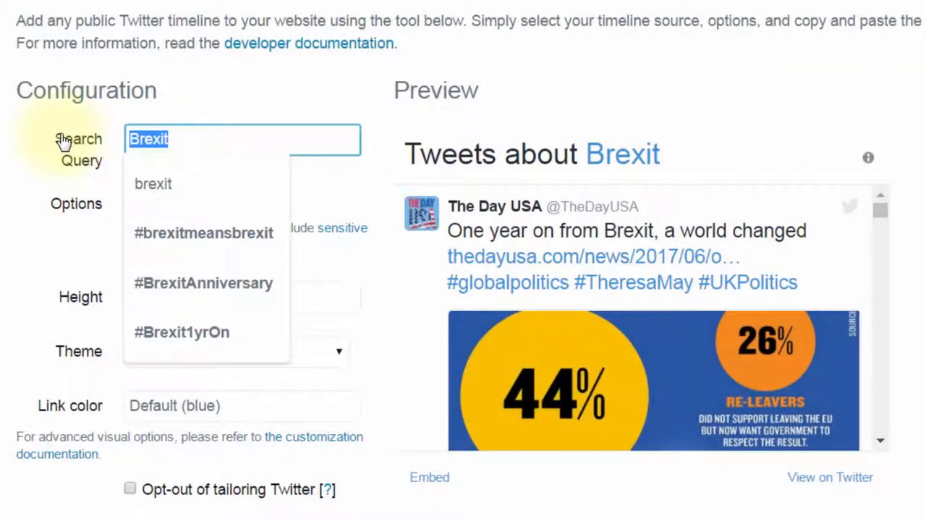
{"action": "type", "text": "#"}
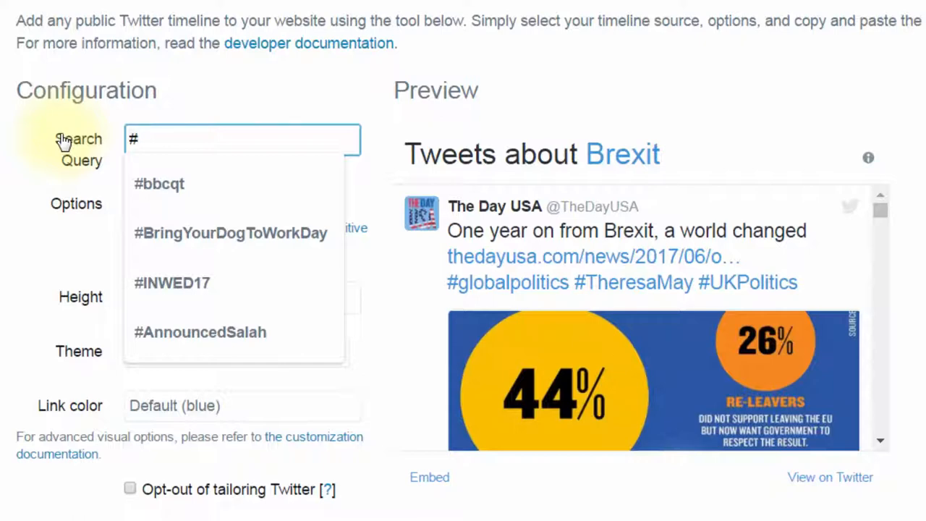
{"action": "type", "text": "Ad"}
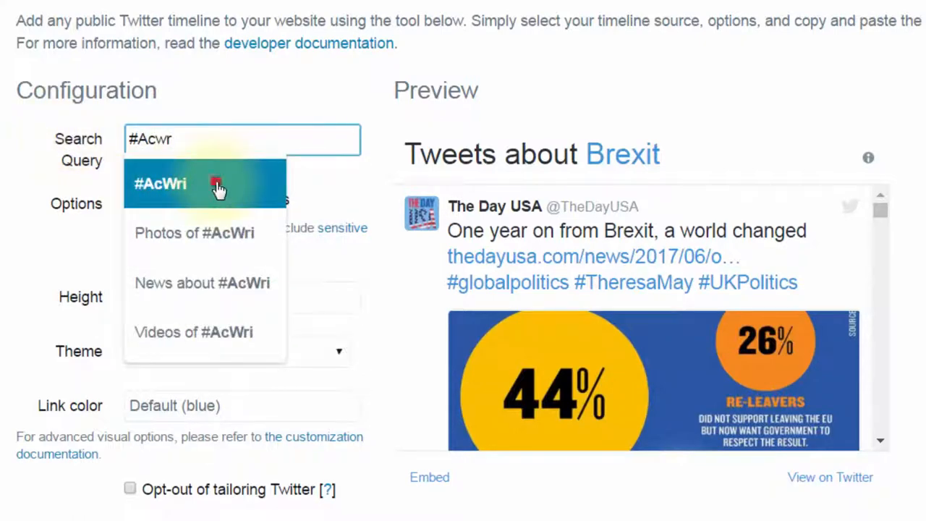
{"action": "left_click", "coordinate": [161, 182]}
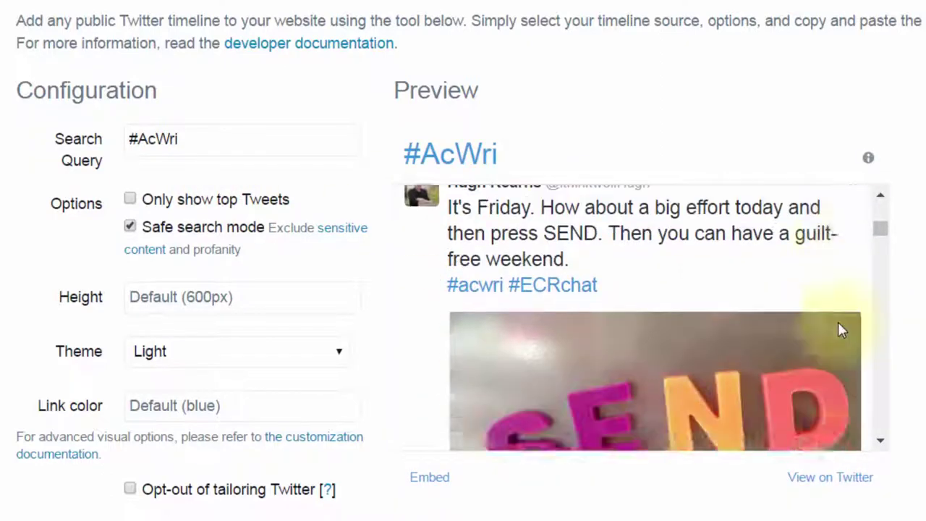
{"action": "scroll", "scroll_direction": "down", "scroll_amount": 3}
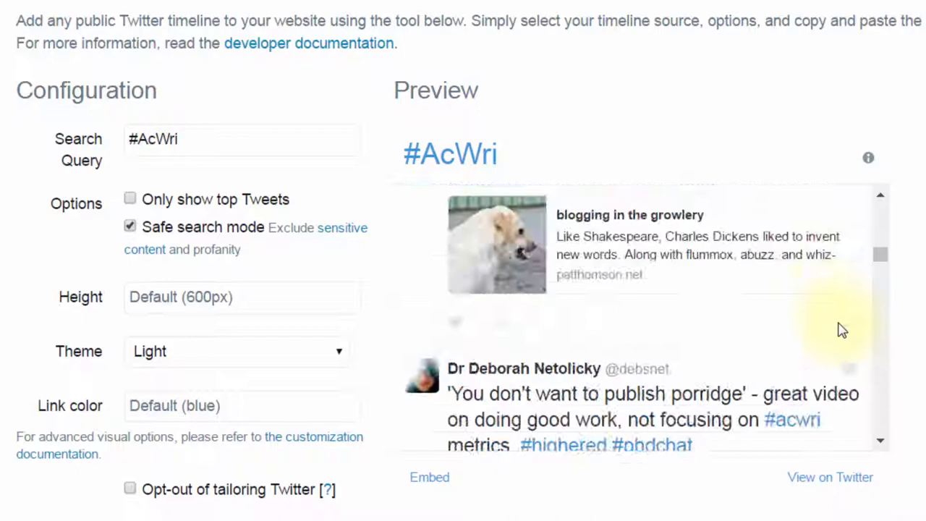
{"action": "scroll", "scroll_direction": "down", "scroll_amount": 3}
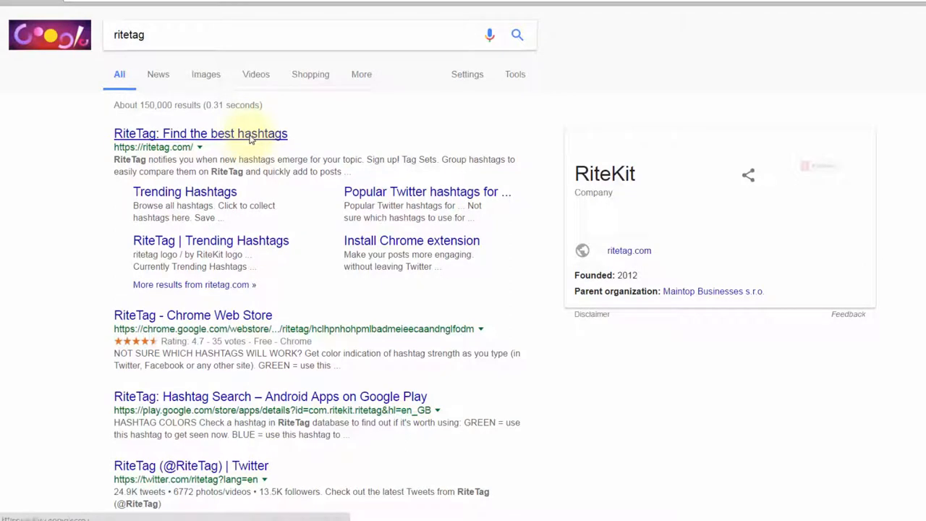
- From the Google results reach RiteTag and search it for businessmanagement hashtags
{"action": "left_click", "coordinate": [199, 134]}
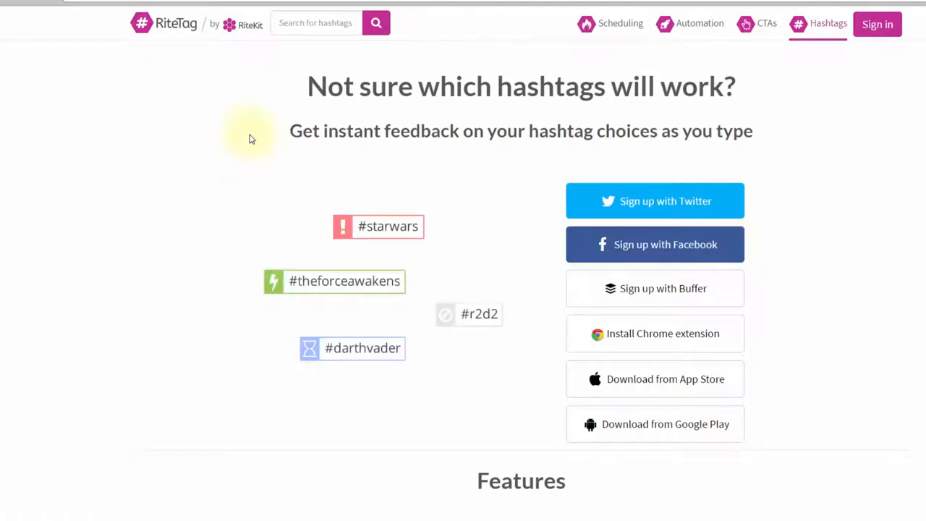
{"action": "type", "text": "bu"}
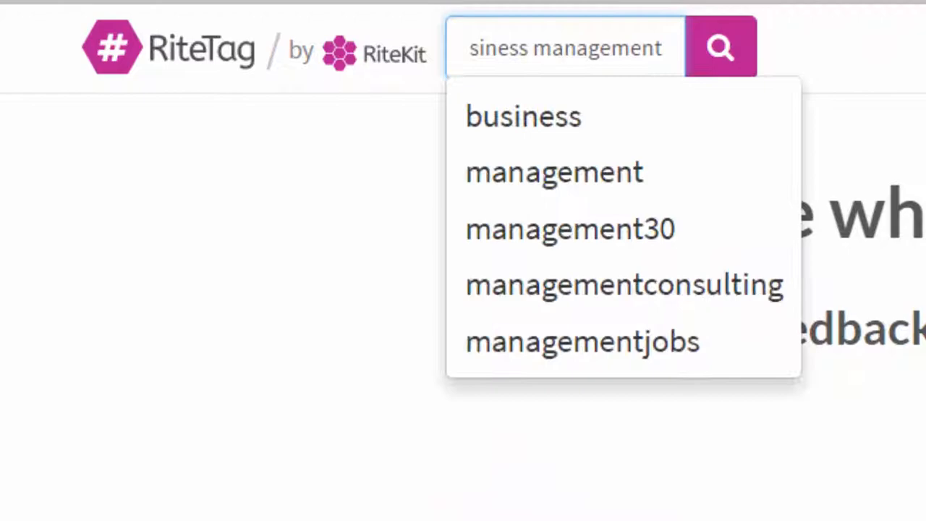
{"action": "left_click", "coordinate": [720, 47]}
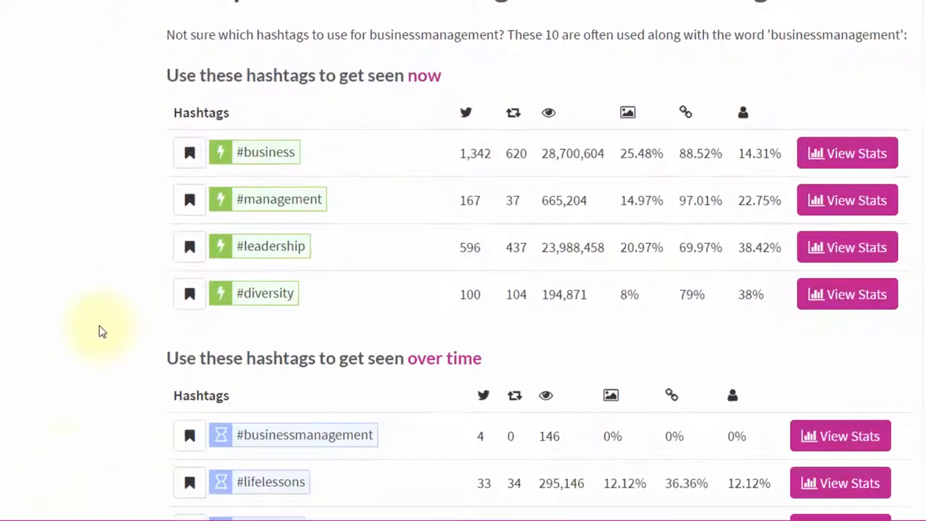
- Scroll the businessmanagement suggestions and the #management analytics graphs
{"action": "scroll", "scroll_direction": "down", "scroll_amount": 3}
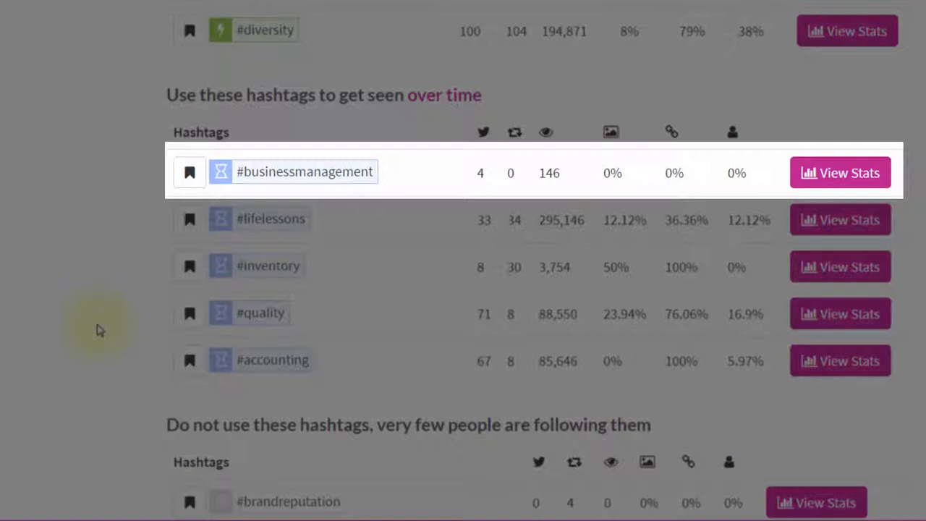
{"action": "mouse_move", "coordinate": [93, 330]}
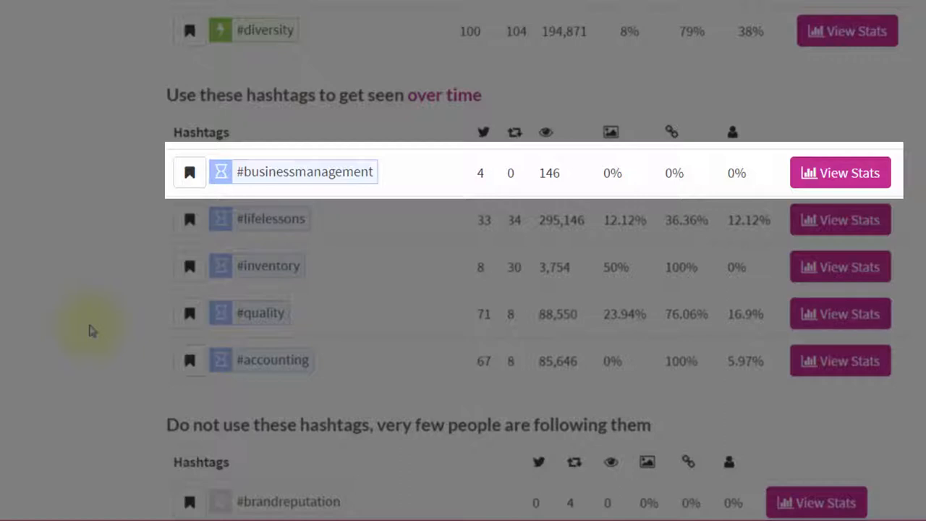
{"action": "mouse_move", "coordinate": [81, 336]}
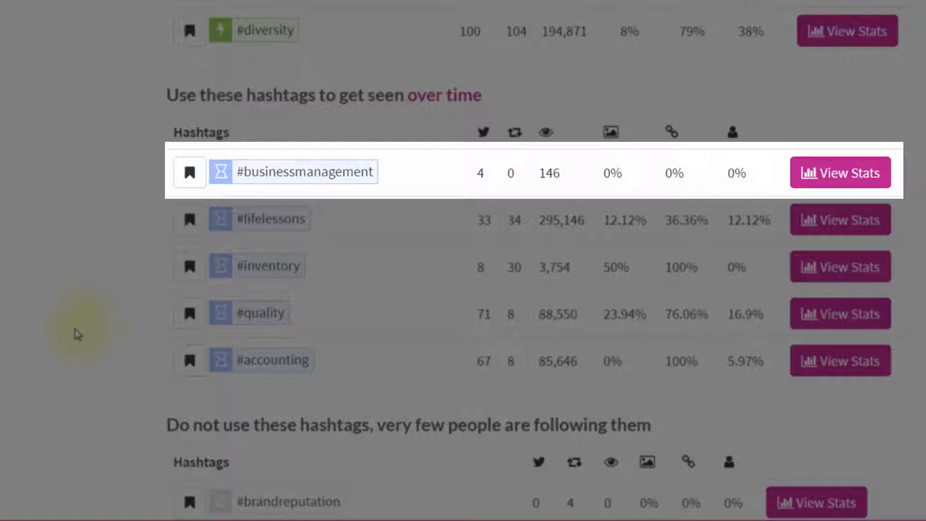
{"action": "mouse_move", "coordinate": [9, 391]}
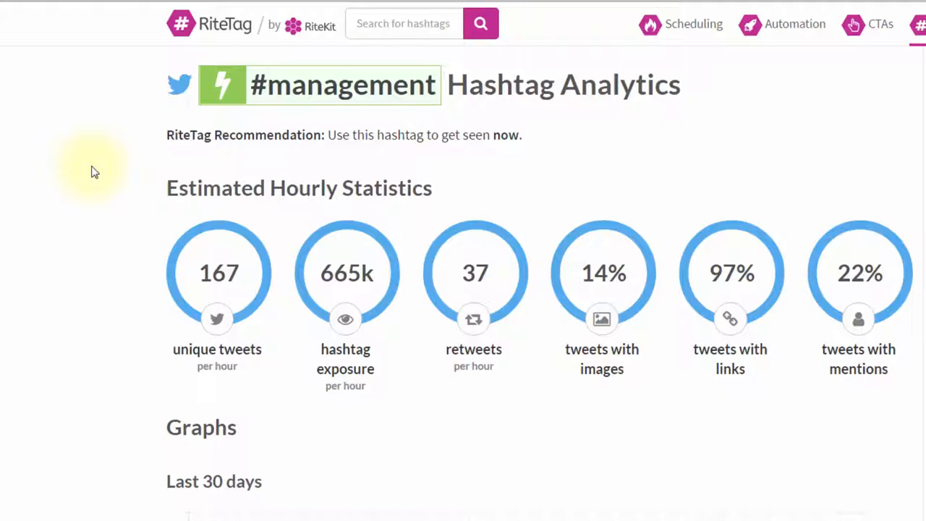
{"action": "scroll", "scroll_direction": "down", "scroll_amount": 3}
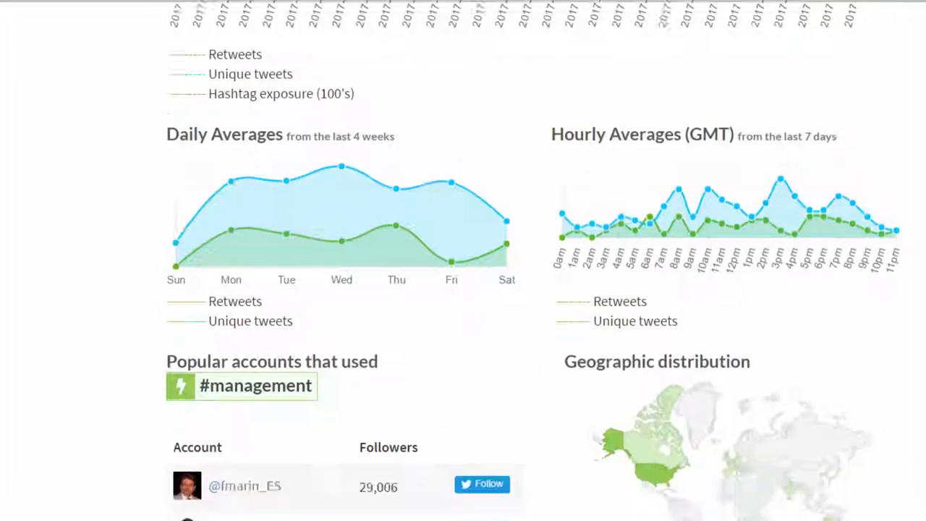
{"action": "scroll", "scroll_direction": "down", "scroll_amount": 3}
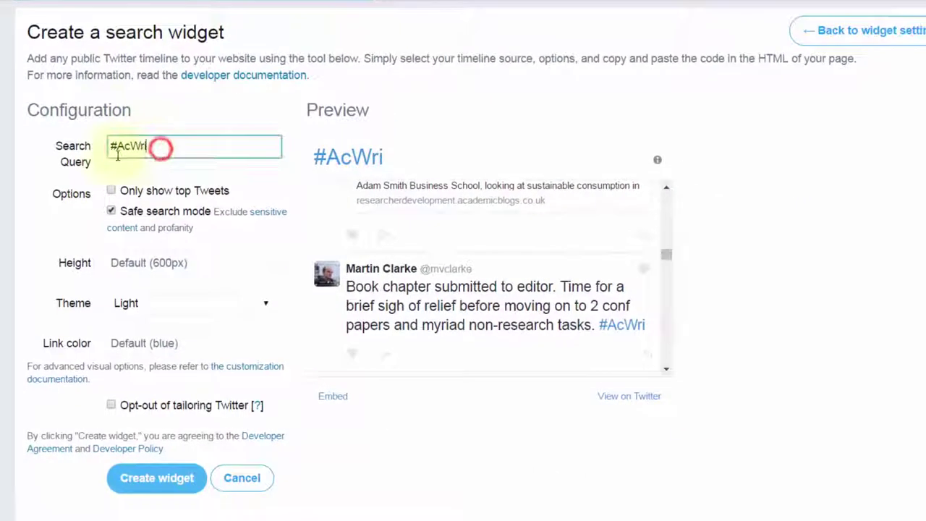
- Set the widget query to #Management, height 1000, and create the widget
{"action": "type", "text": "#management"}
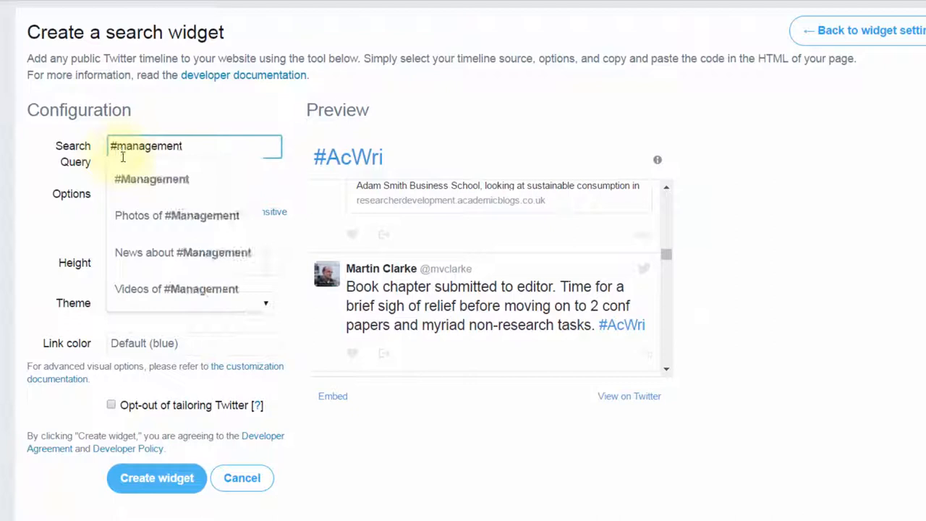
{"action": "left_click", "coordinate": [152, 179]}
{"action": "type", "text": "1"}
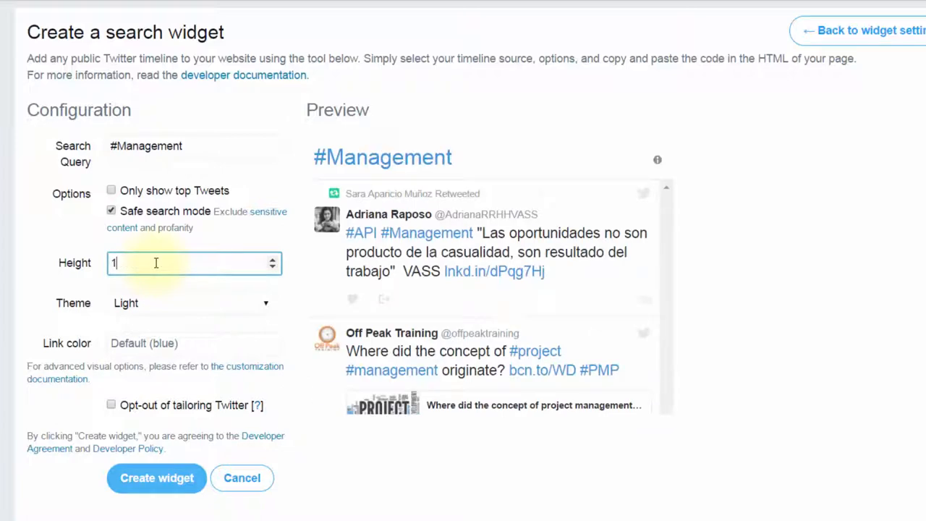
{"action": "type", "text": "000"}
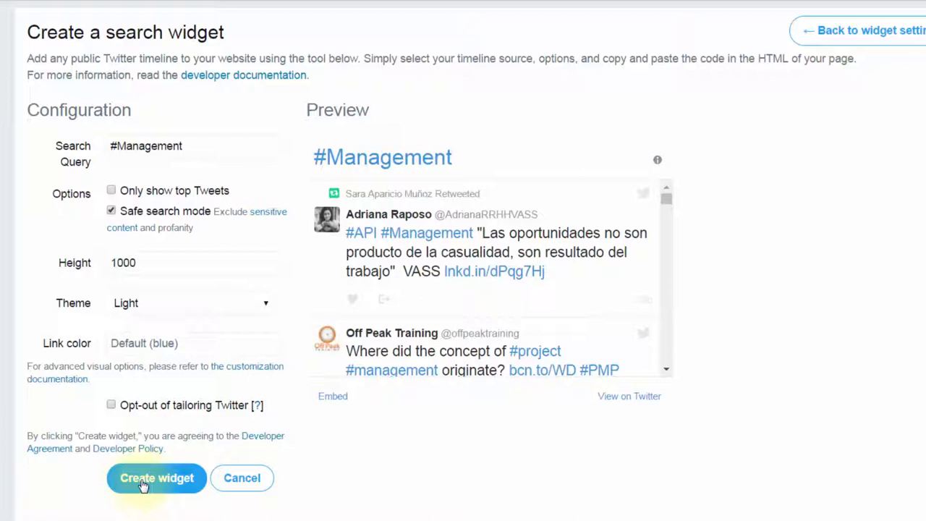
{"action": "left_click", "coordinate": [157, 478]}
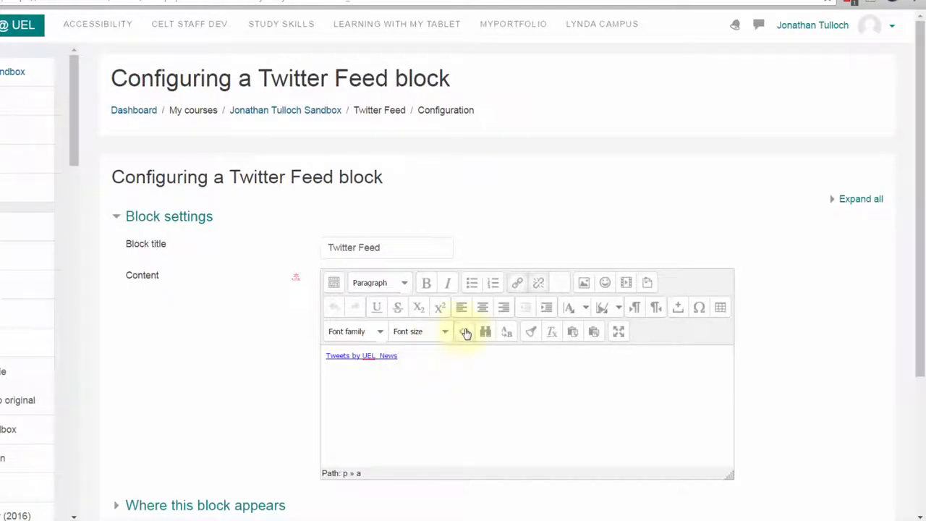
- Replace the block's HTML source with the #Management embed code and save changes
{"action": "left_click", "coordinate": [466, 331]}
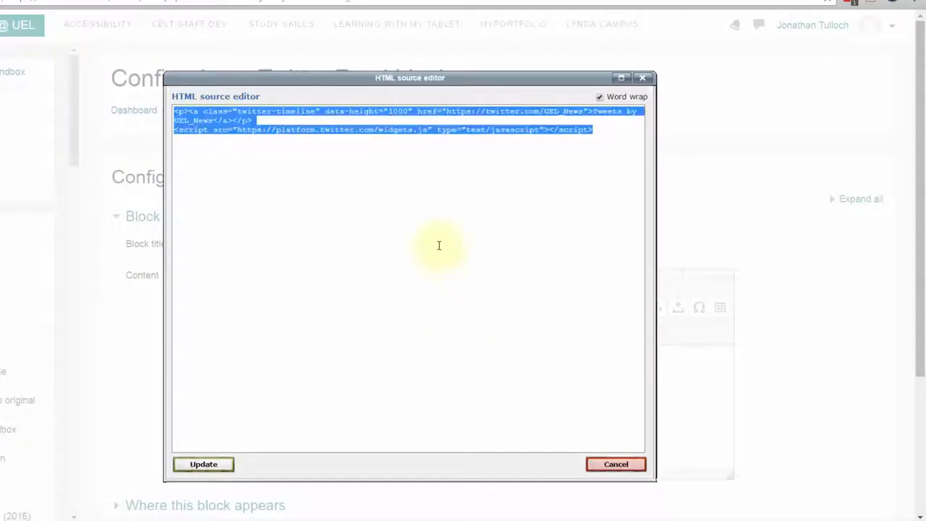
{"action": "left_click", "coordinate": [202, 463]}
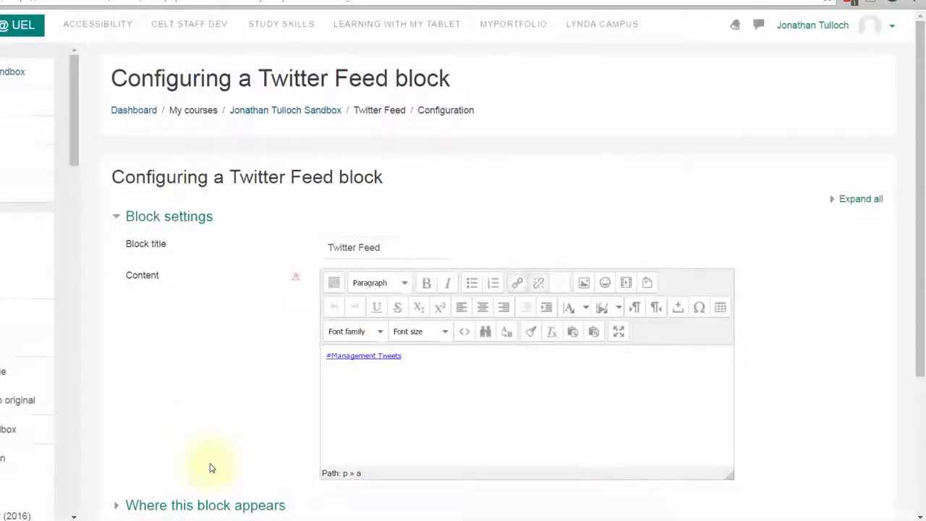
{"action": "scroll", "scroll_direction": "down", "scroll_amount": 3}
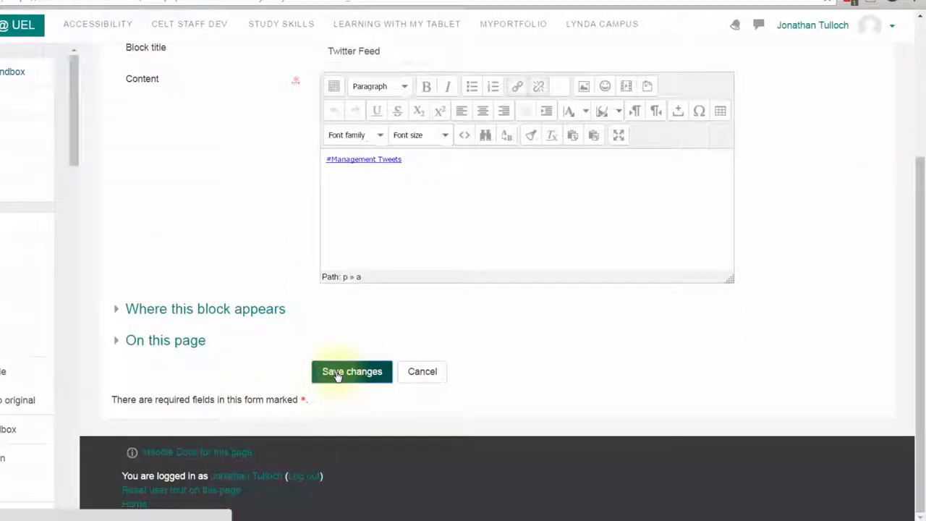
{"action": "left_click", "coordinate": [351, 370]}
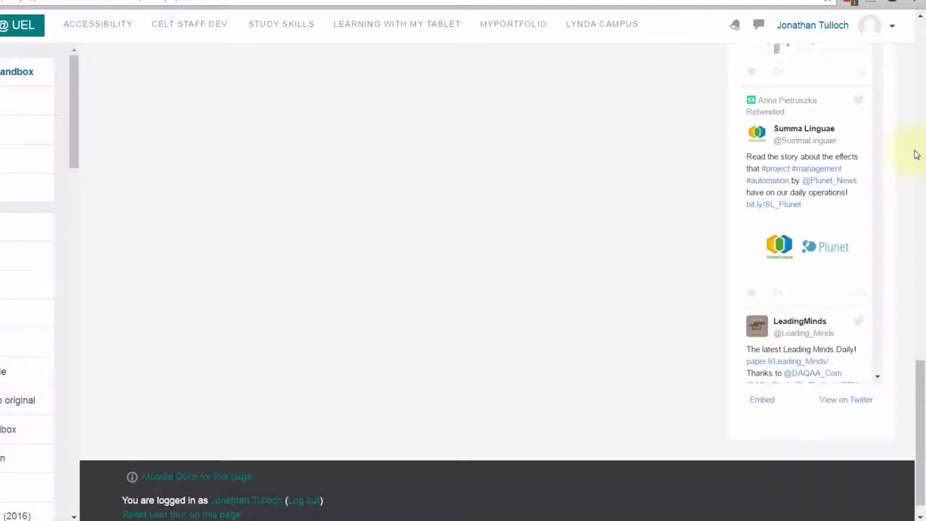